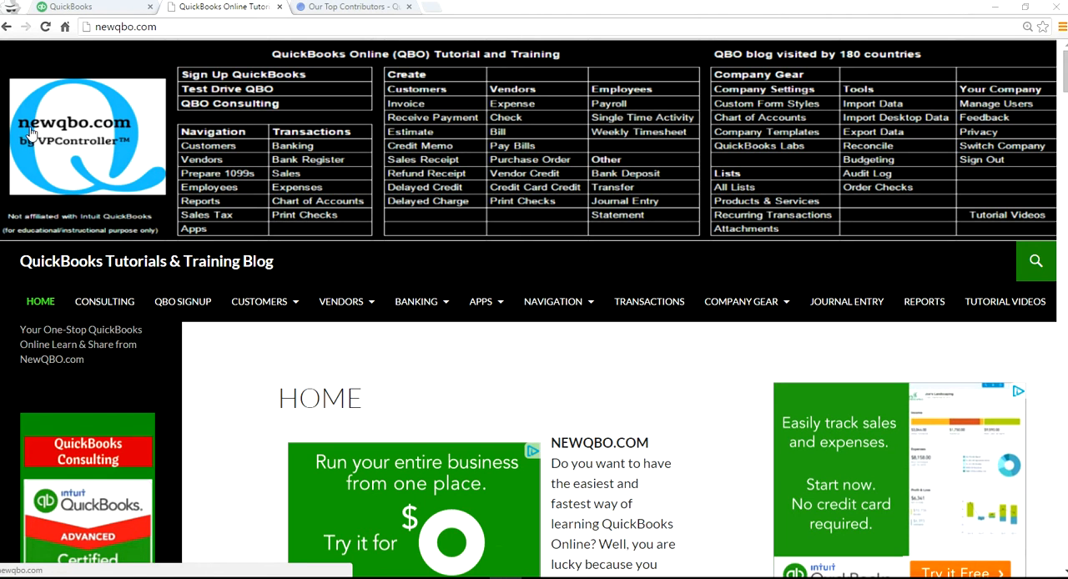
pyautogui.moveTo(40, 313)
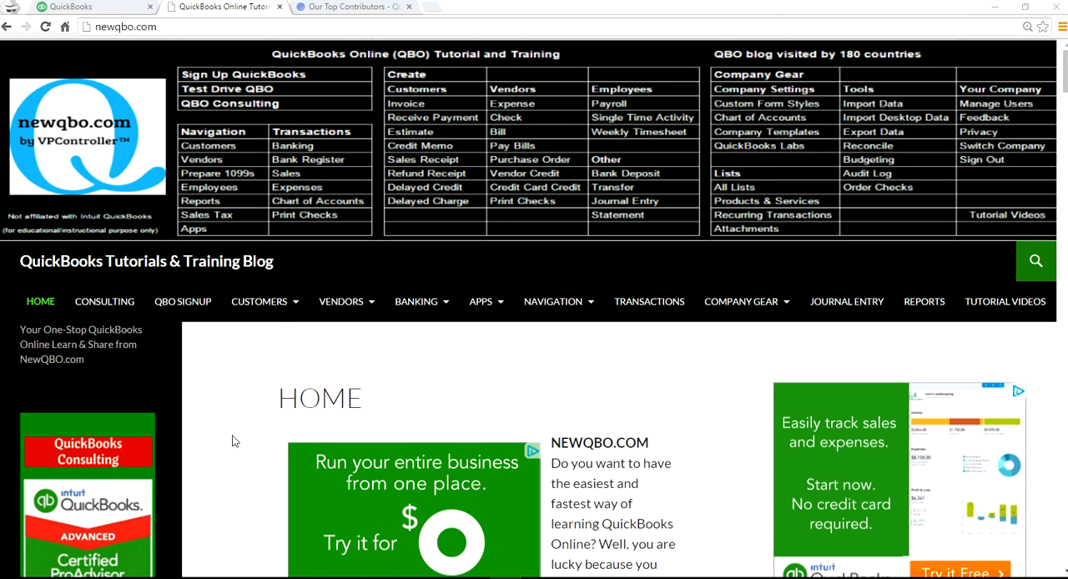
# Browse the all-time Top Contributors leaderboard down to ranks four through six
pyautogui.click(350, 7)
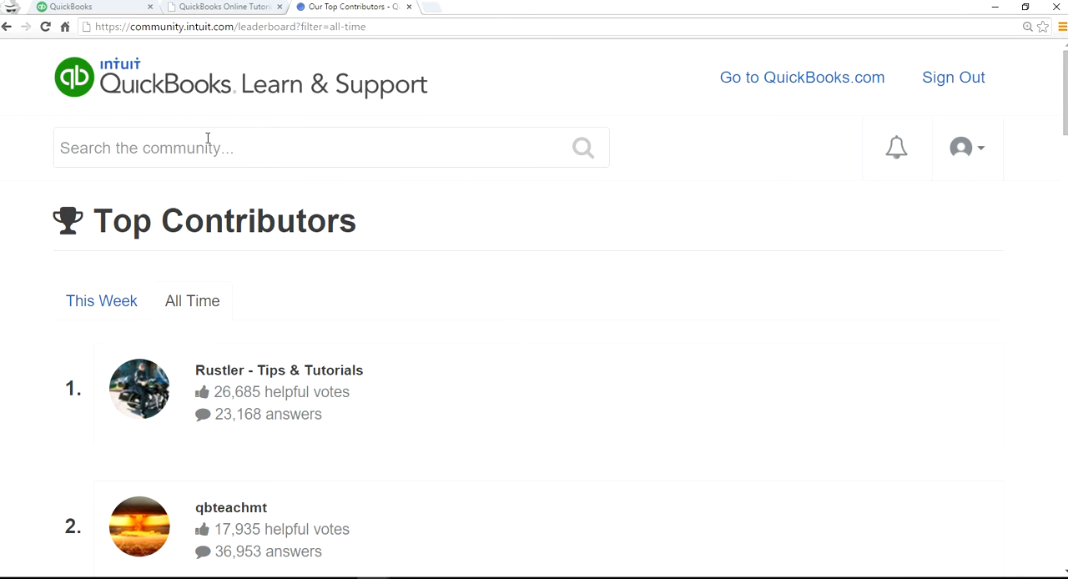
pyautogui.moveTo(205, 48)
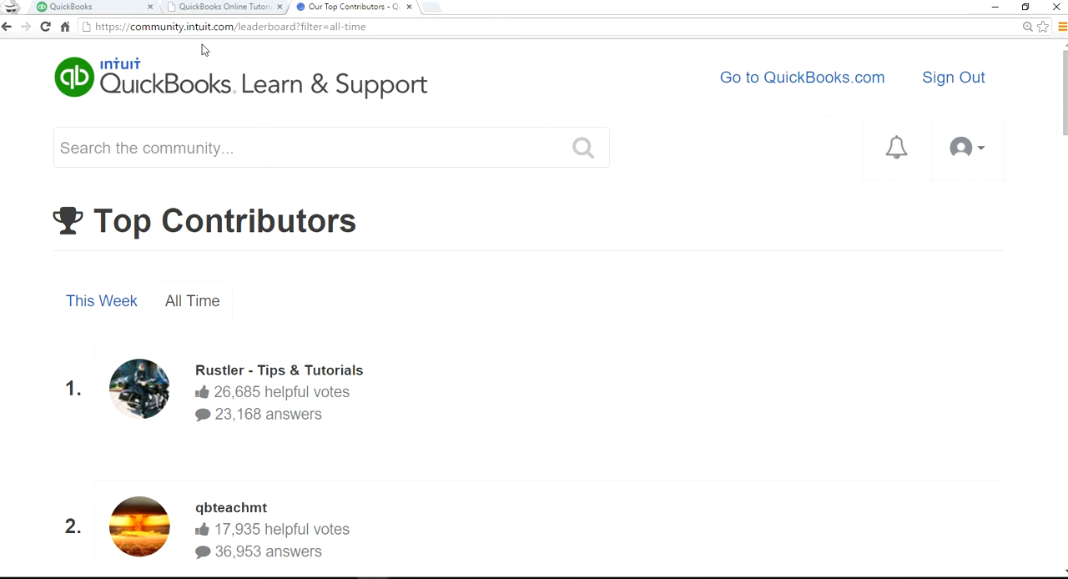
pyautogui.scroll(-3)
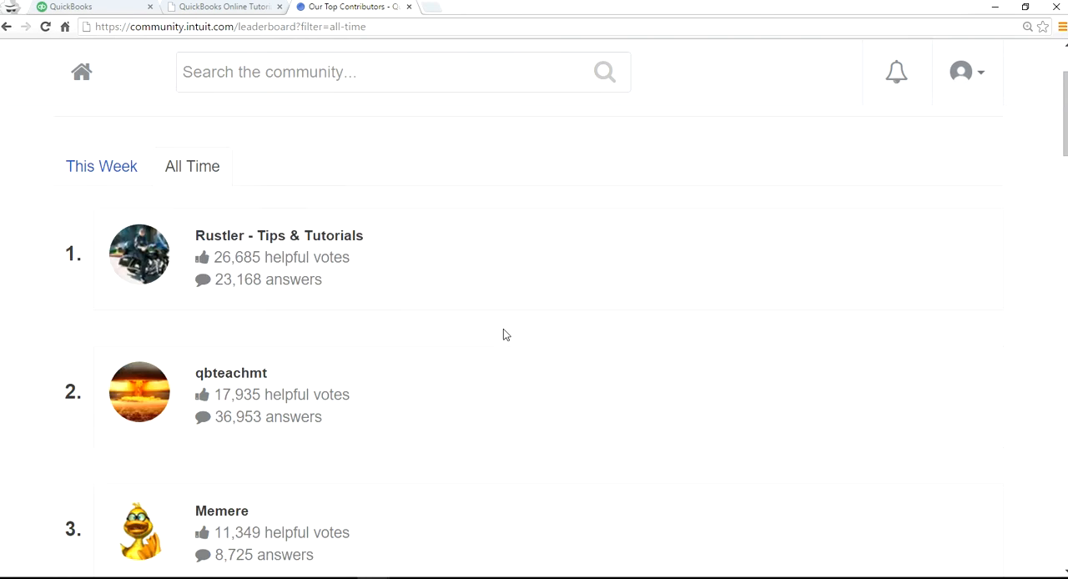
pyautogui.scroll(-3)
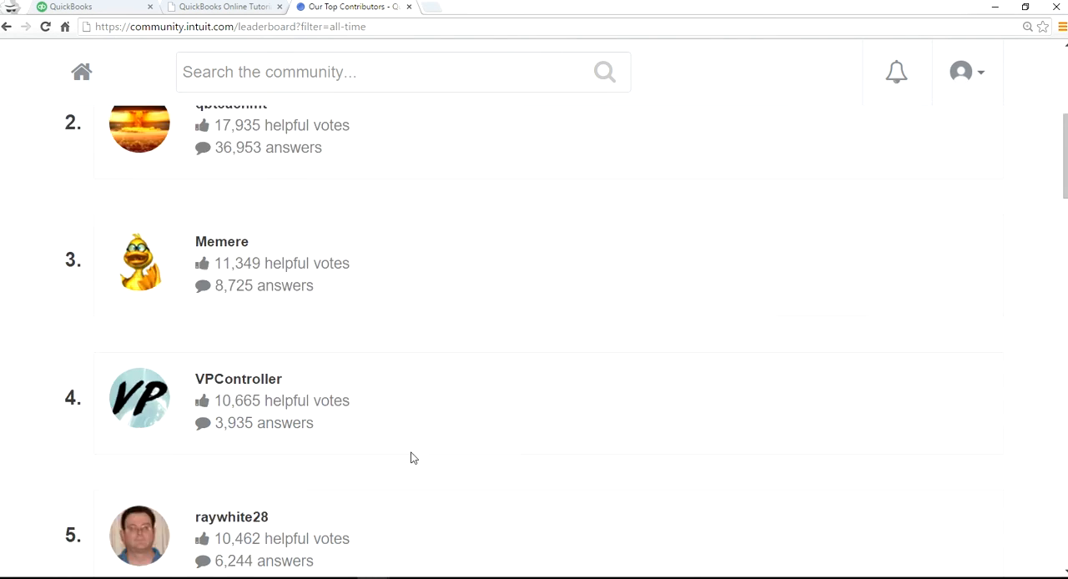
pyautogui.scroll(-3)
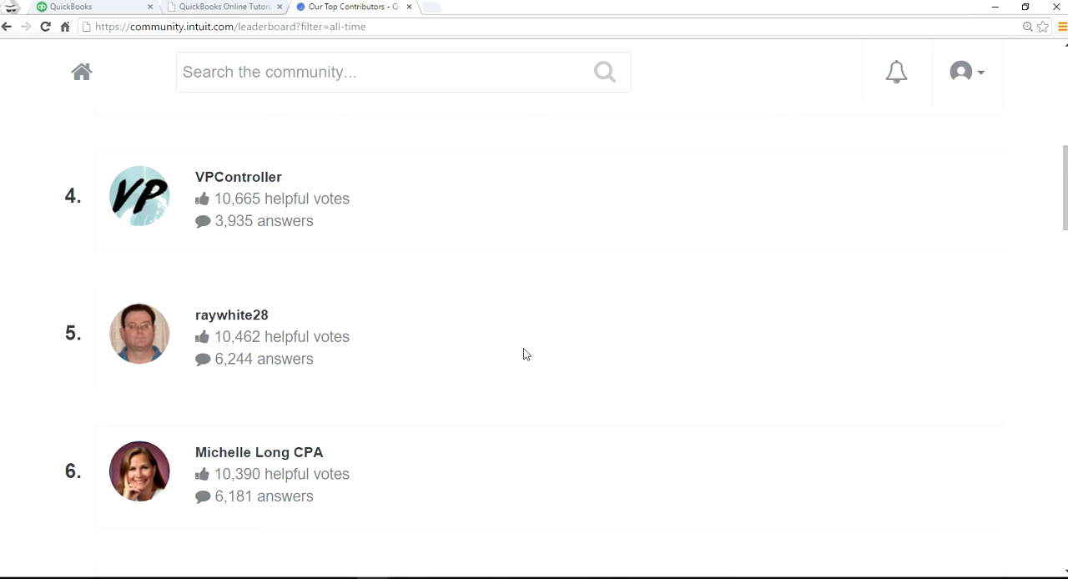
pyautogui.moveTo(308, 125)
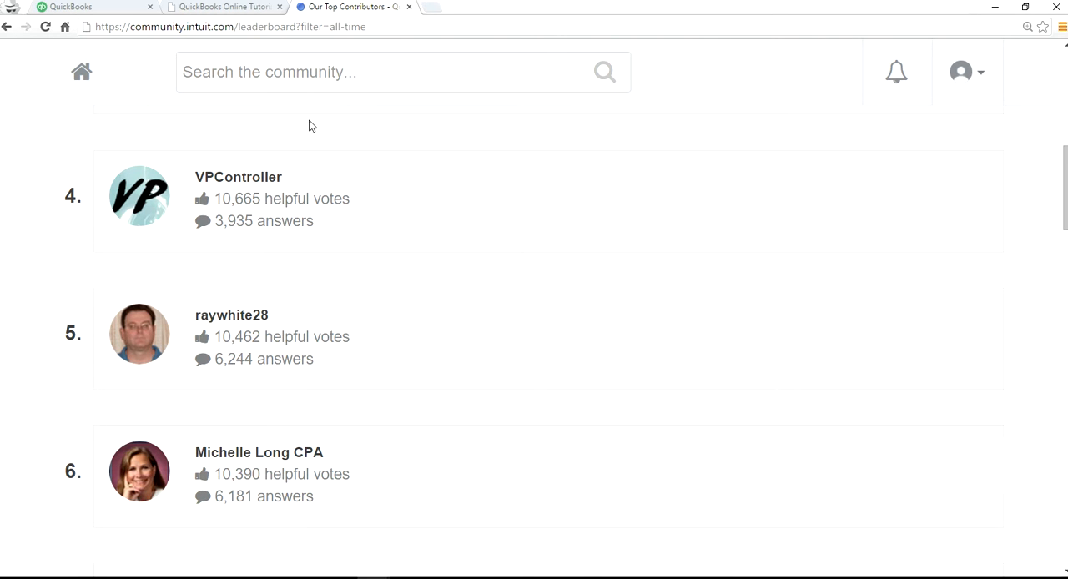
pyautogui.moveTo(83, 6)
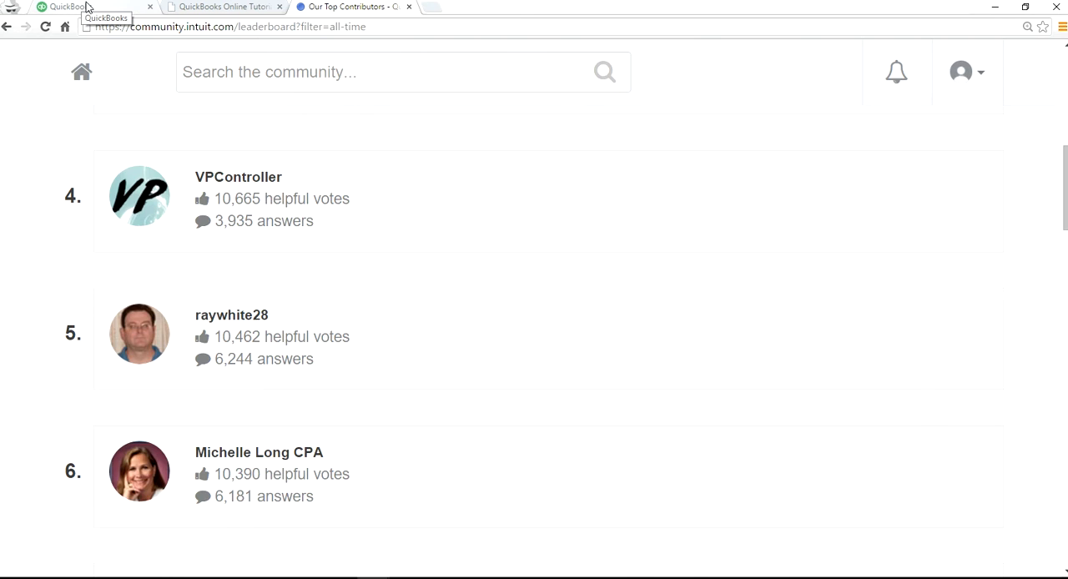
# Return to the NEWQBO.COM company home page and show the Recent Transactions list
pyautogui.click(63, 7)
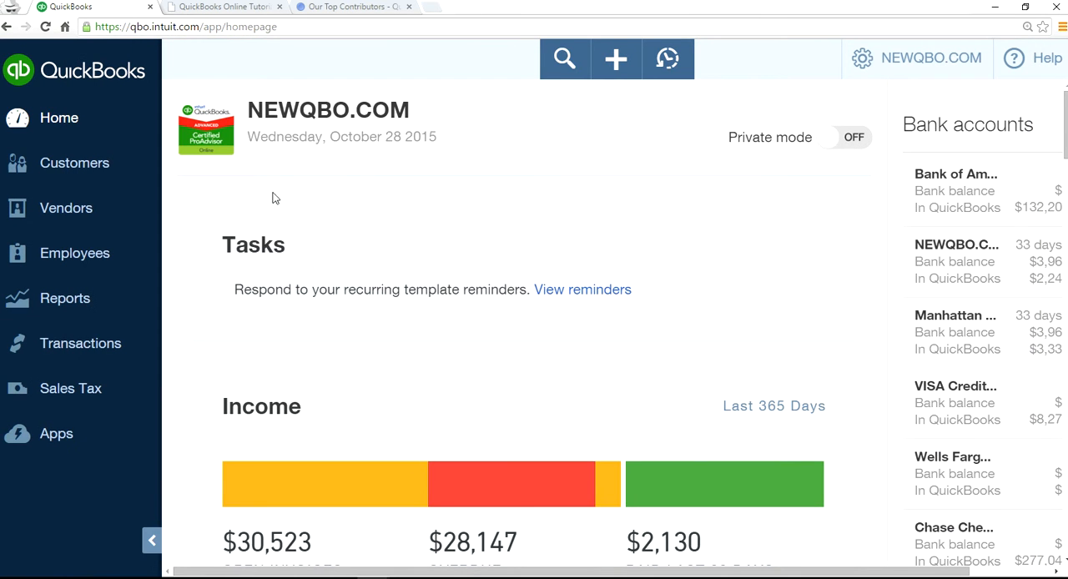
pyautogui.moveTo(620, 174)
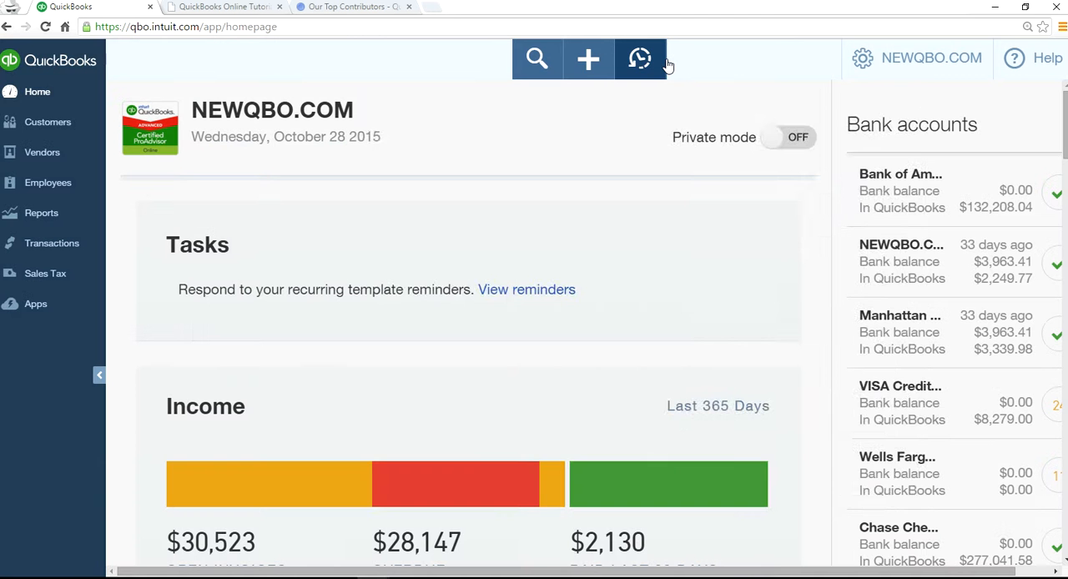
pyautogui.click(640, 58)
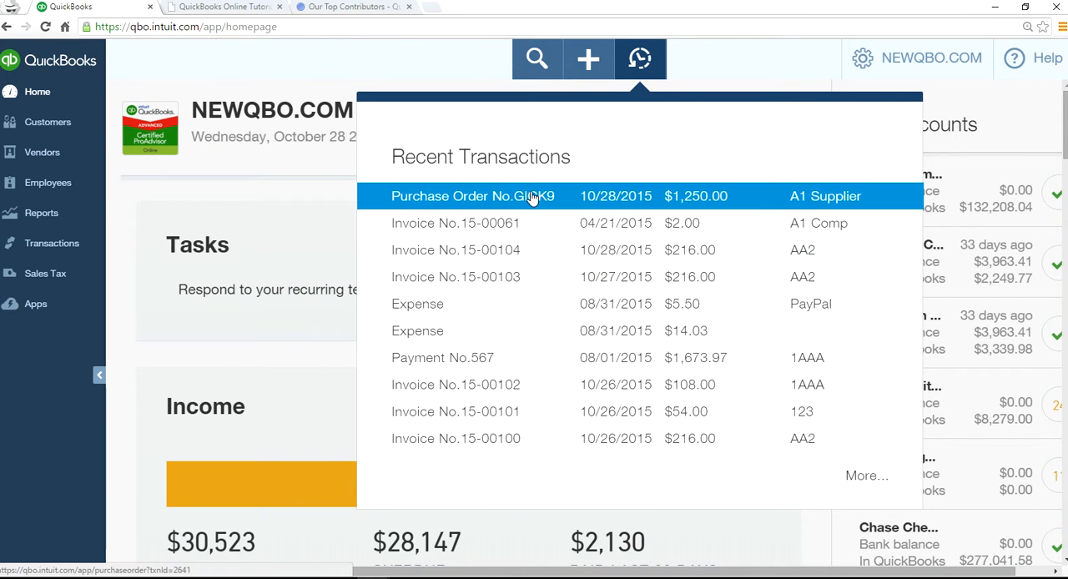
# Open the $1,250.00 A1 Supplier Purchase Order GIGK9 and review its account and item lines
pyautogui.click(473, 195)
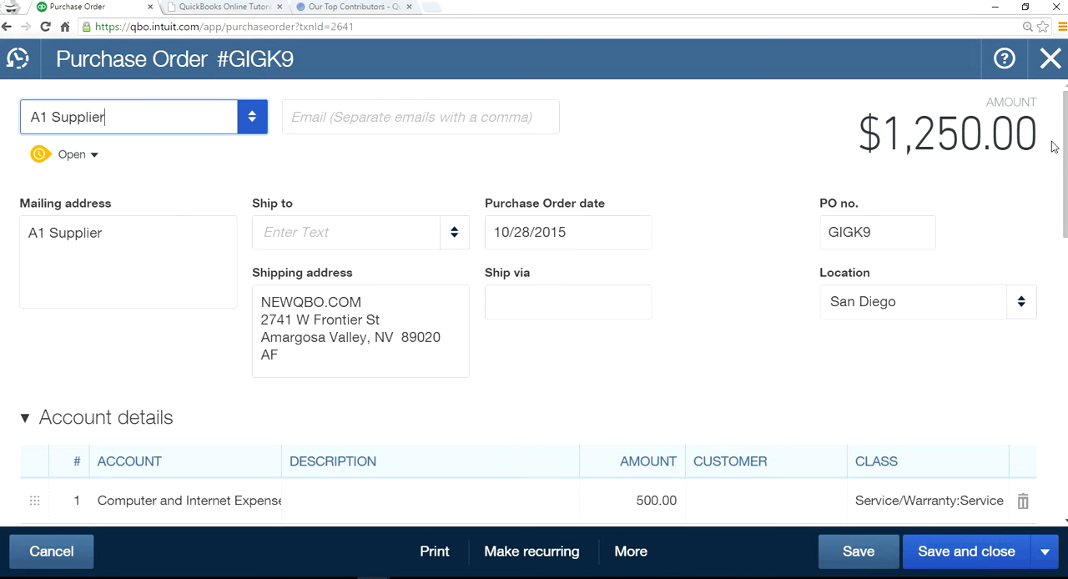
pyautogui.scroll(-3)
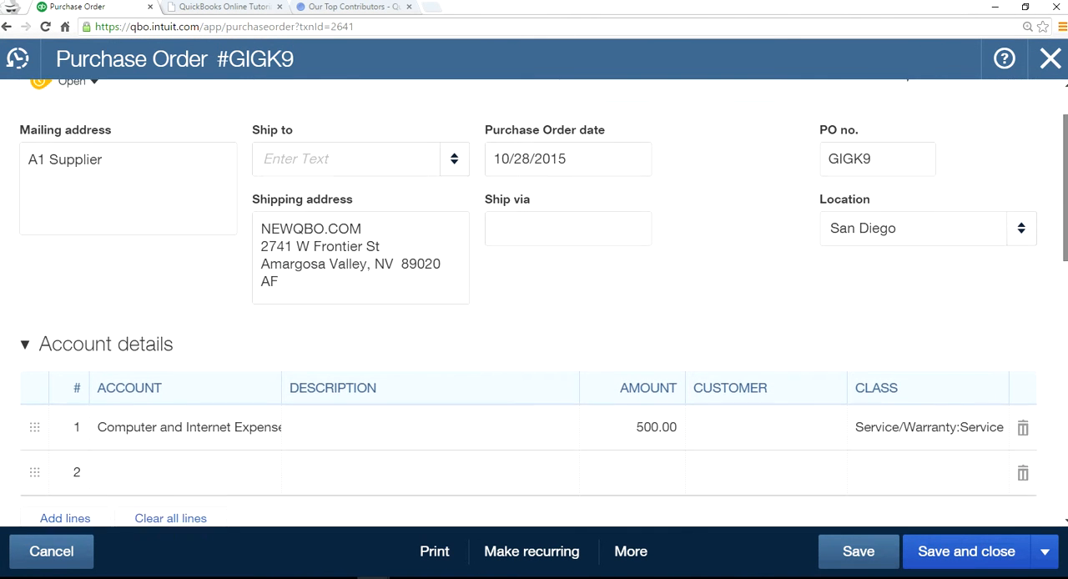
pyautogui.scroll(-3)
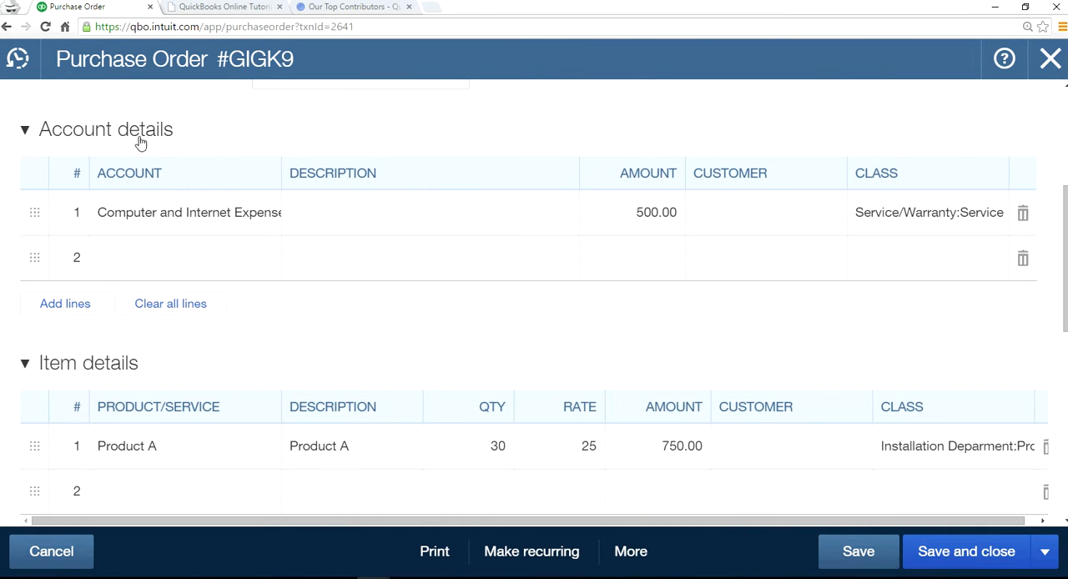
pyautogui.moveTo(184, 379)
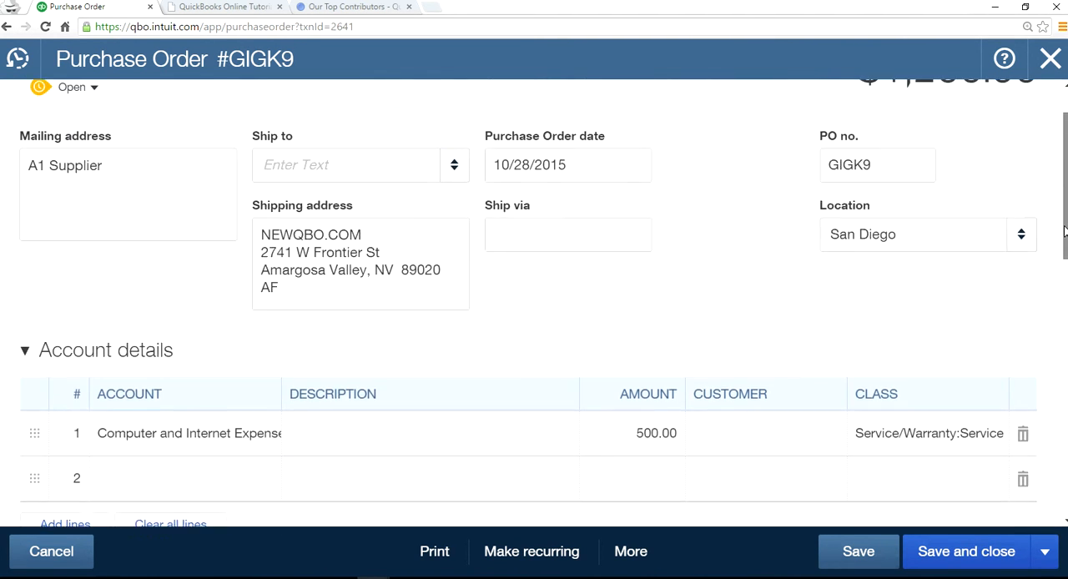
pyautogui.scroll(-3)
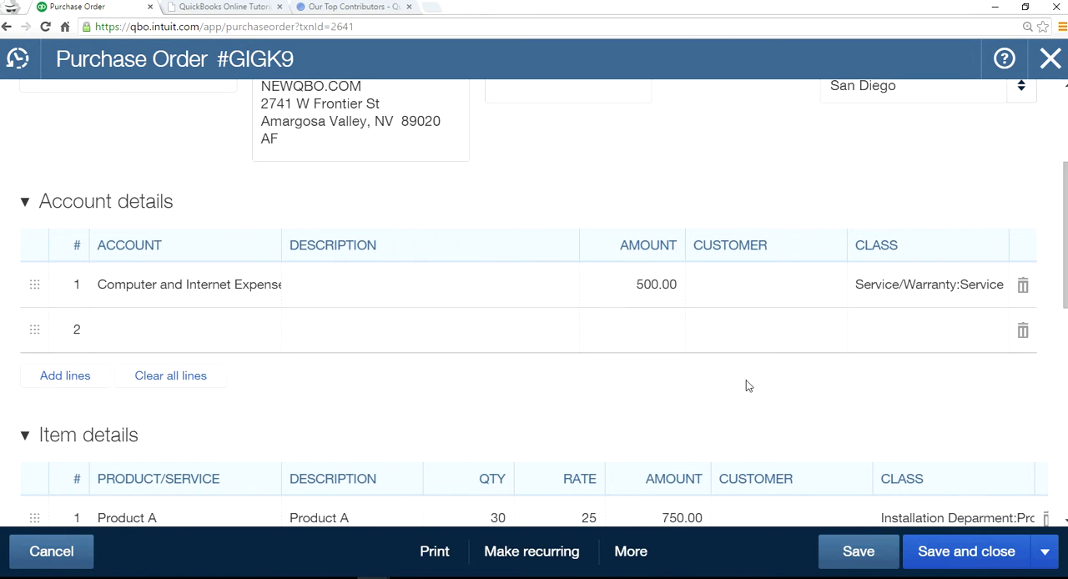
pyautogui.moveTo(349, 442)
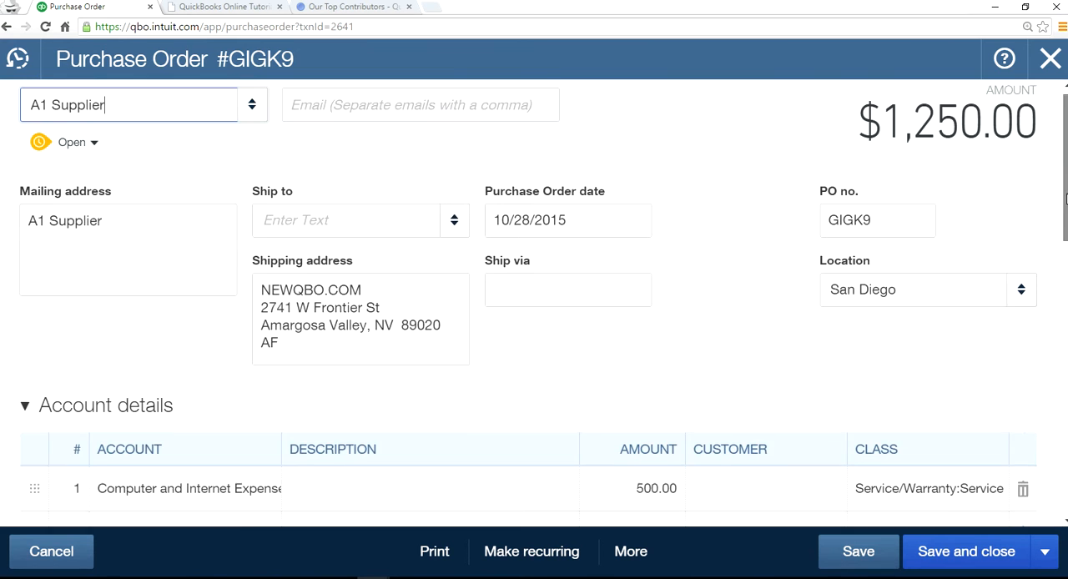
pyautogui.scroll(-3)
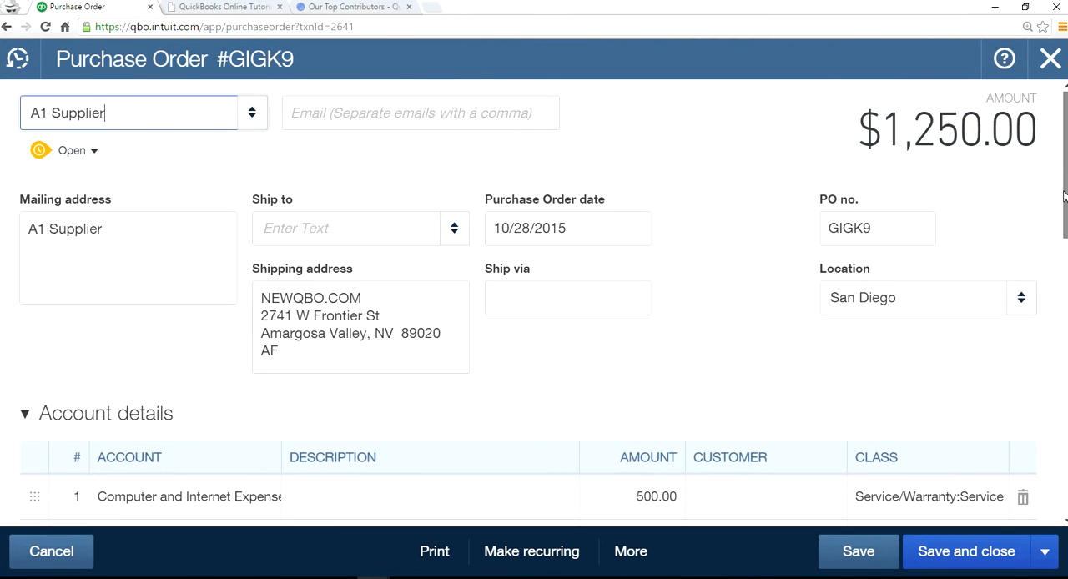
pyautogui.scroll(-3)
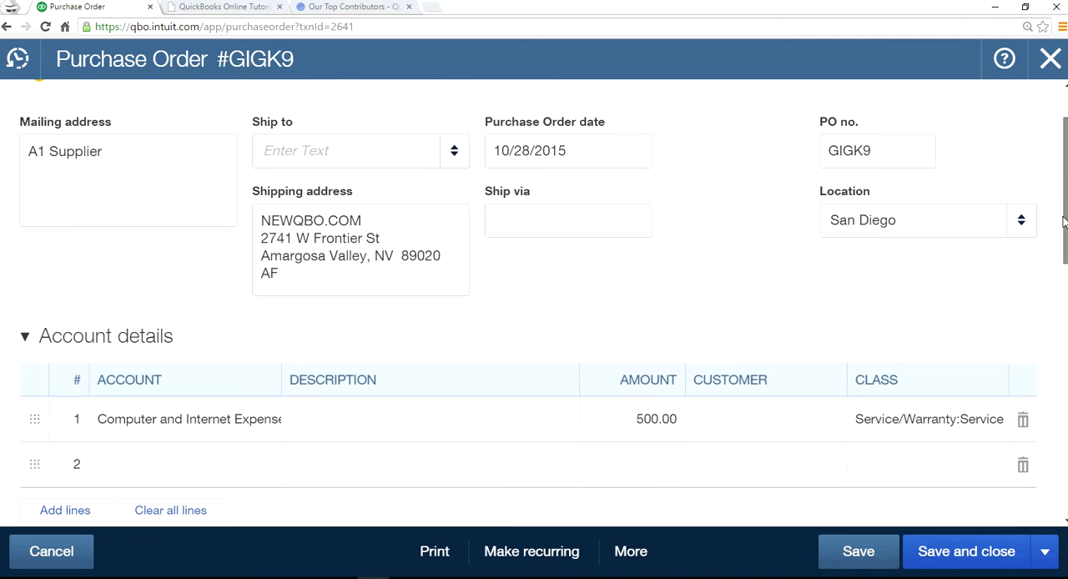
# Copy GIGK9 into Purchase Order GIGK10 with the account line at 600.00, and save
pyautogui.click(630, 551)
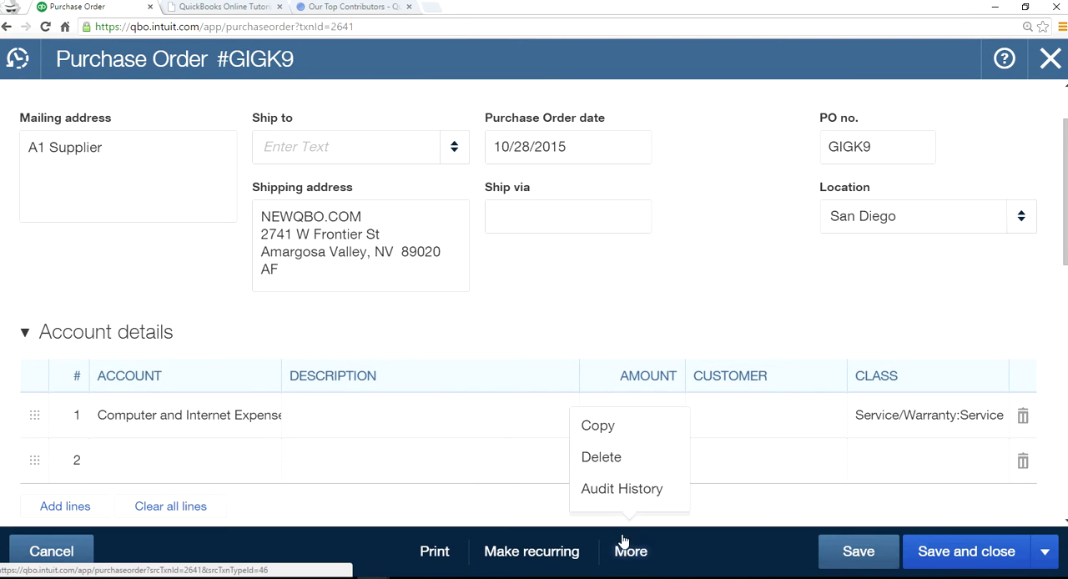
pyautogui.click(597, 426)
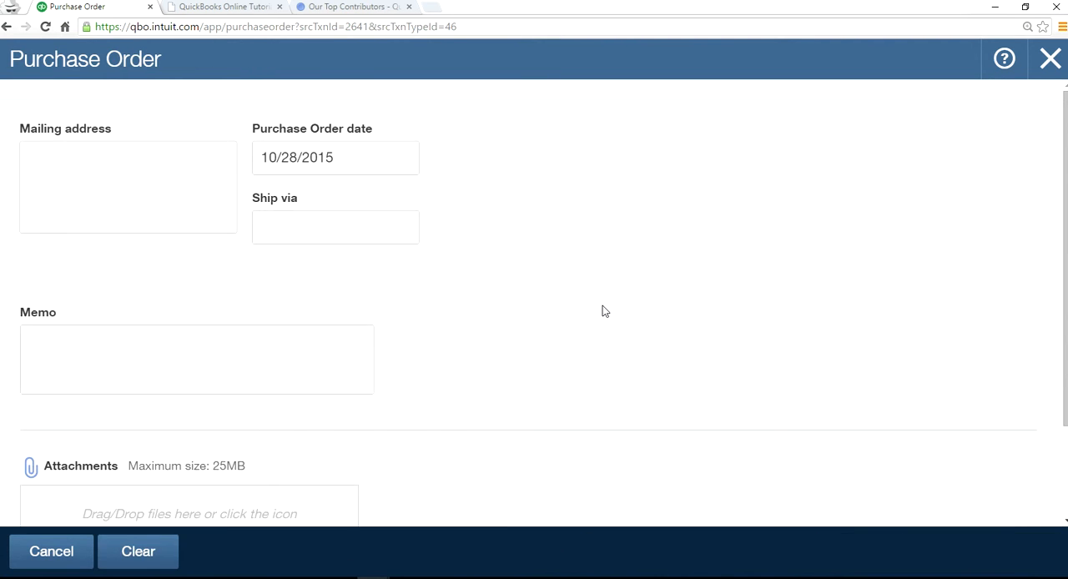
pyautogui.scroll(3)
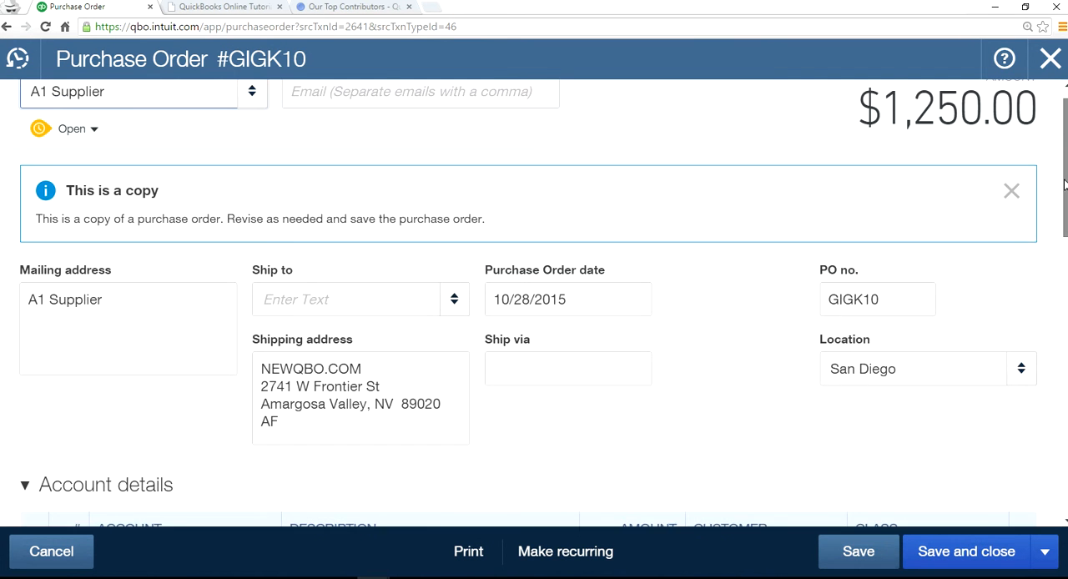
pyautogui.scroll(-3)
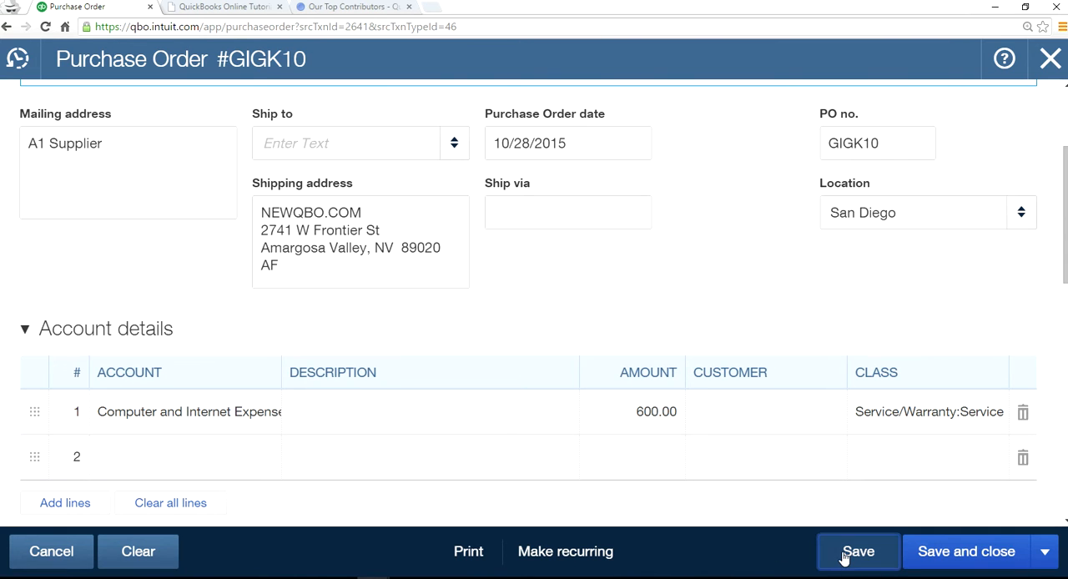
pyautogui.click(858, 550)
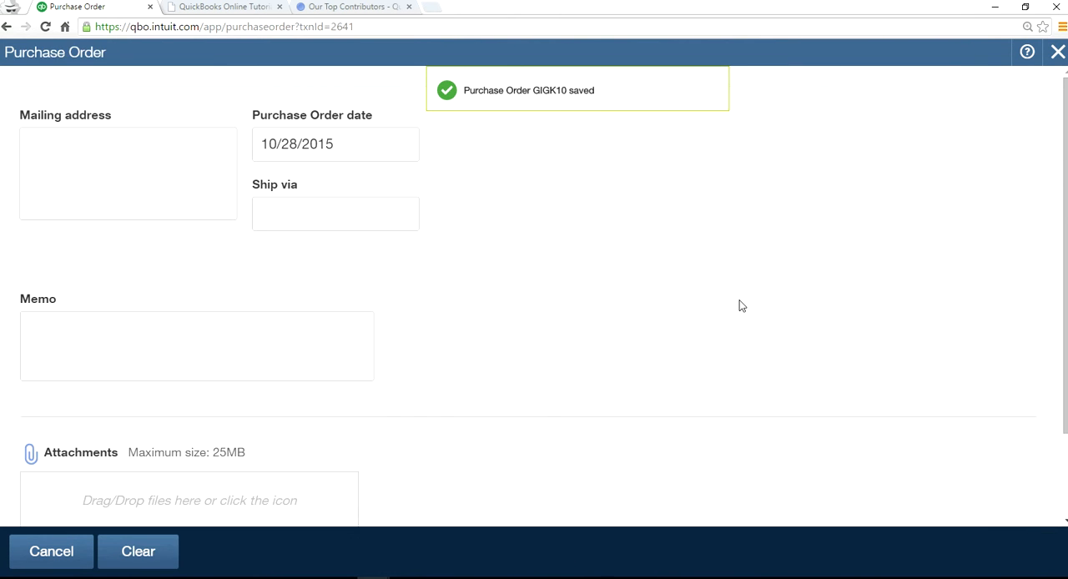
# Start a new Expense and browse the payment account list down to the credit cards
pyautogui.click(1057, 52)
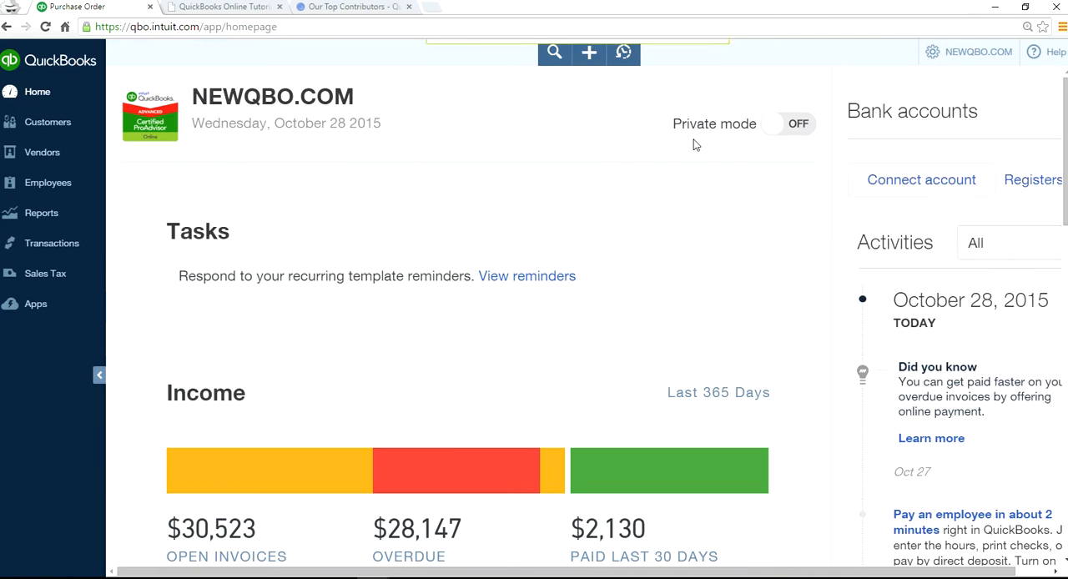
pyautogui.click(588, 52)
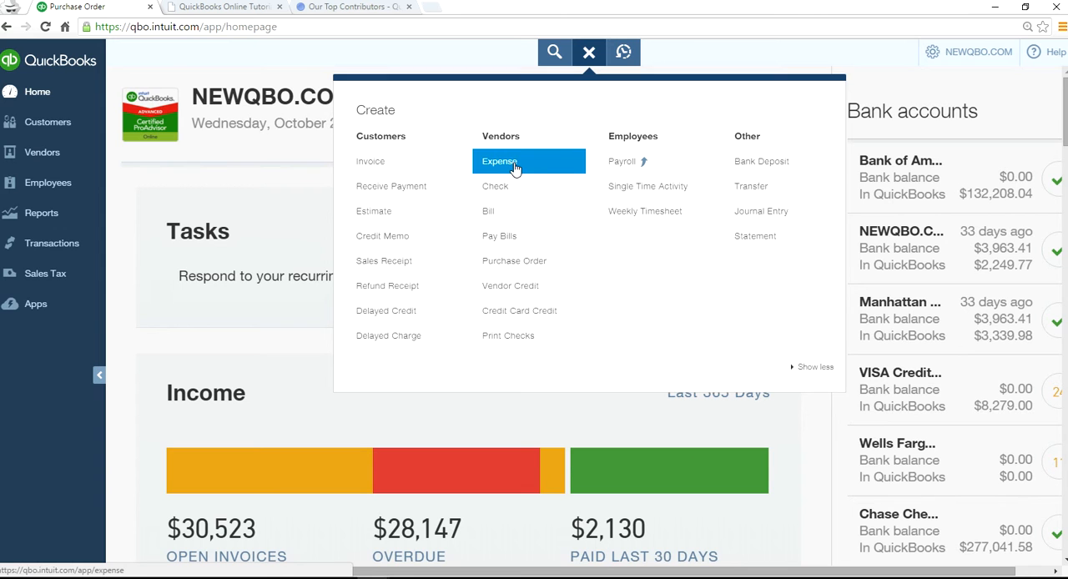
pyautogui.click(499, 161)
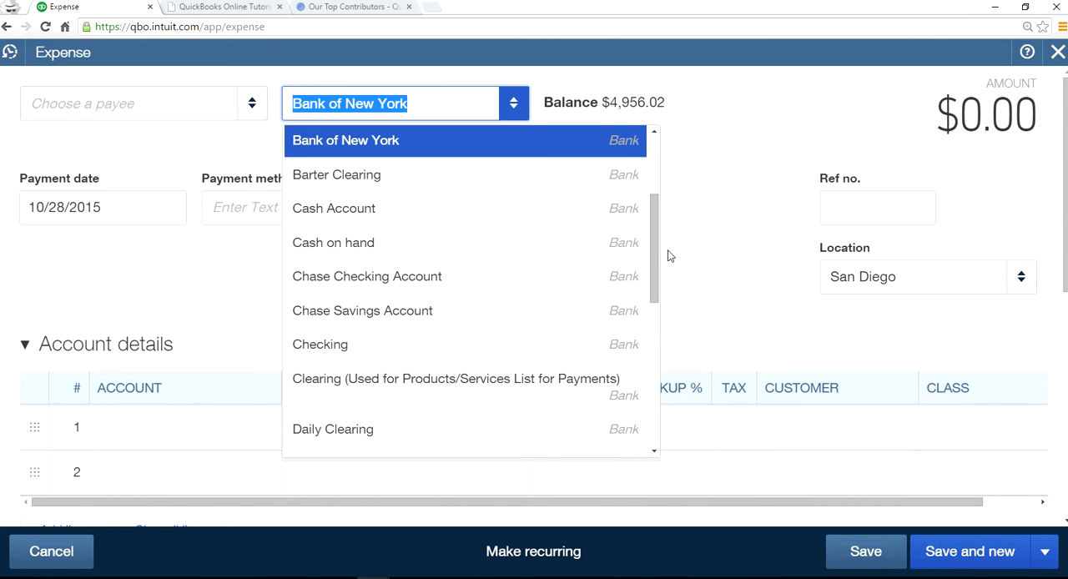
pyautogui.scroll(-3)
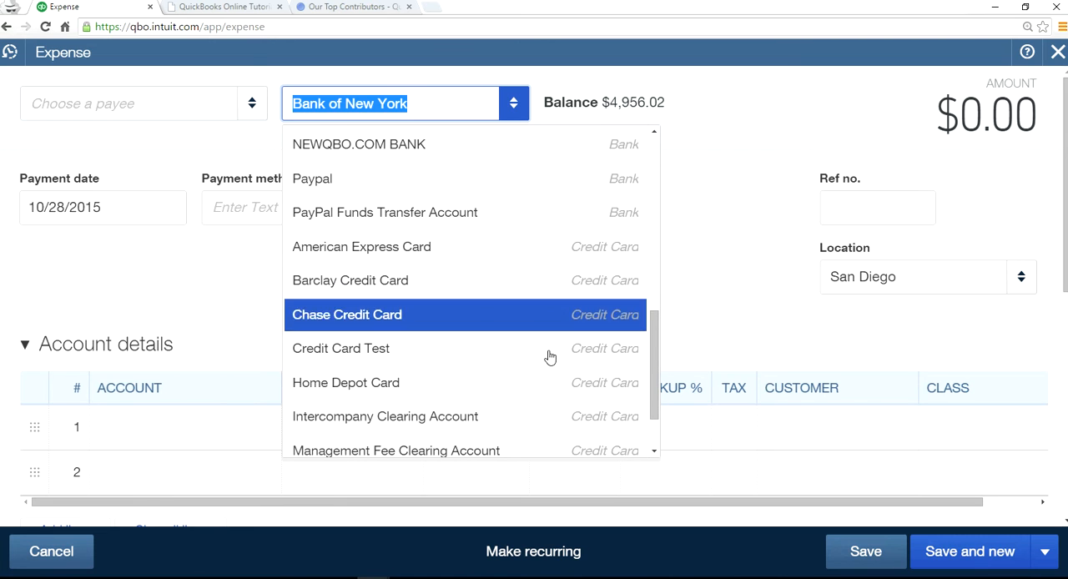
pyautogui.moveTo(407, 315)
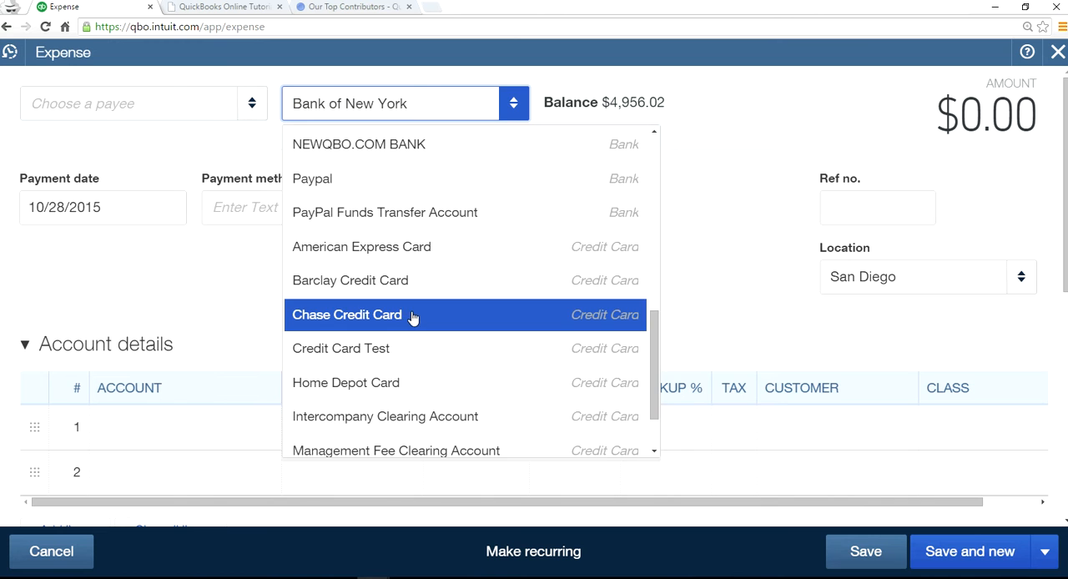
# Charge A1 Supplier on Chase Credit Card, add Purchase Order GIGK9 ($1,250.00), and save
pyautogui.click(347, 315)
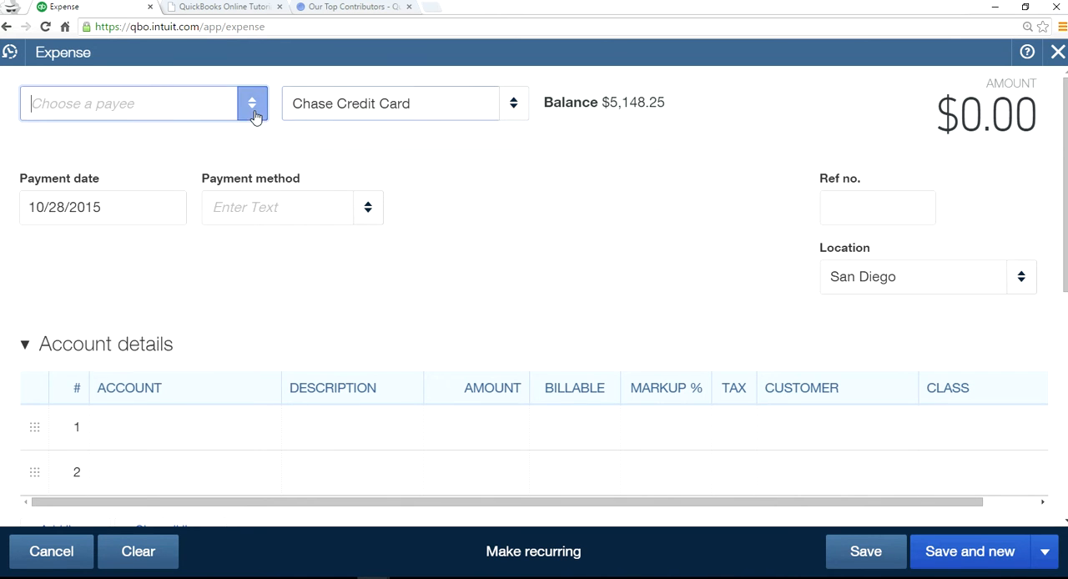
pyautogui.click(252, 103)
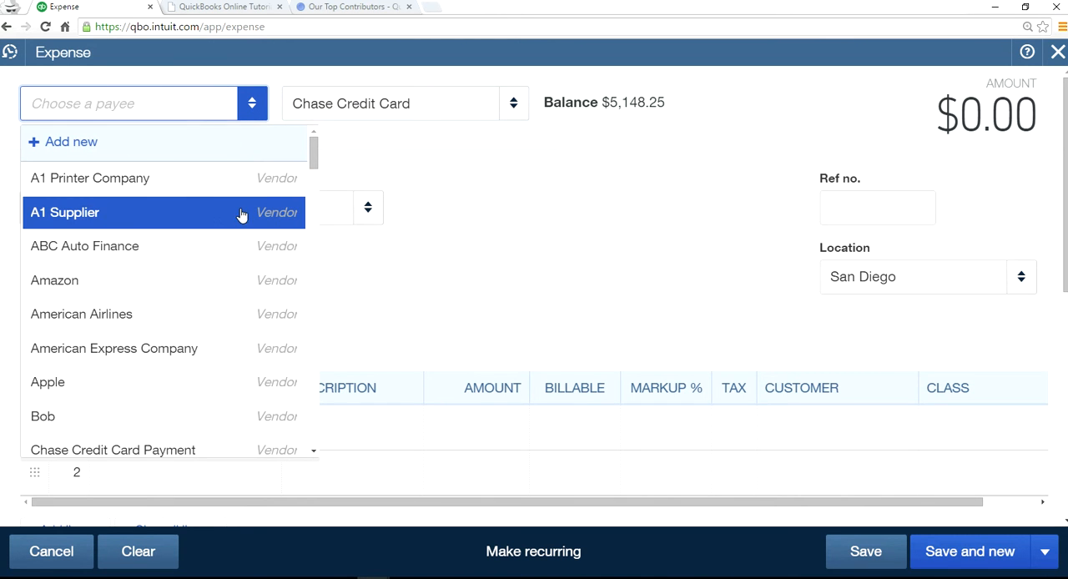
pyautogui.moveTo(205, 219)
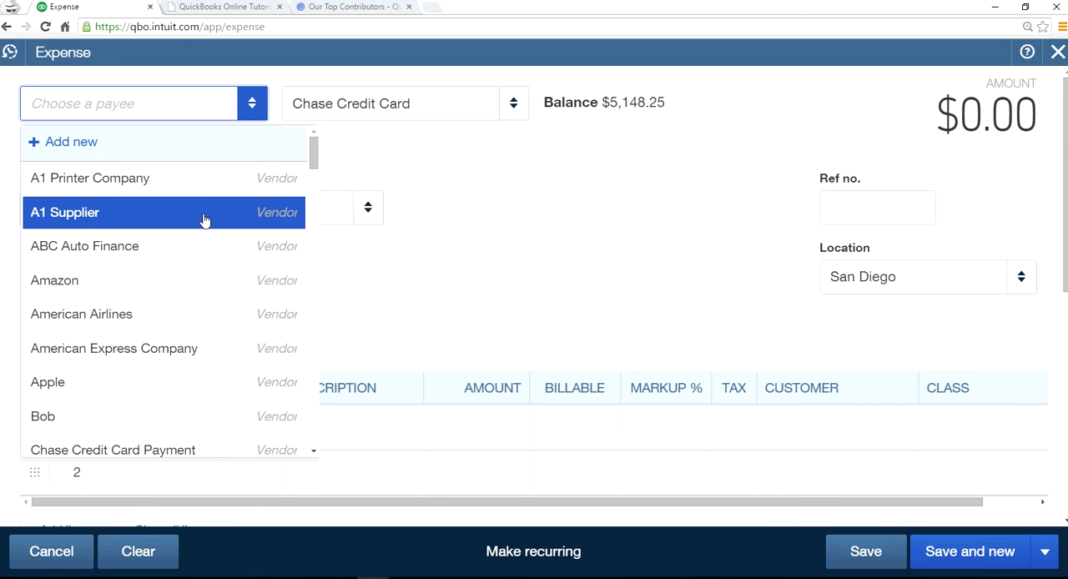
pyautogui.moveTo(238, 218)
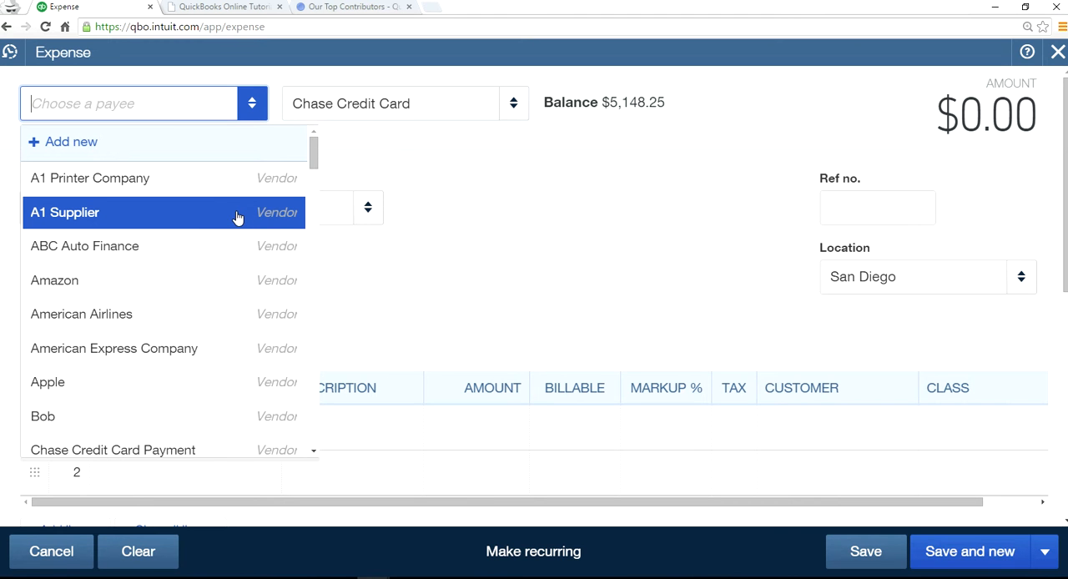
pyautogui.click(65, 212)
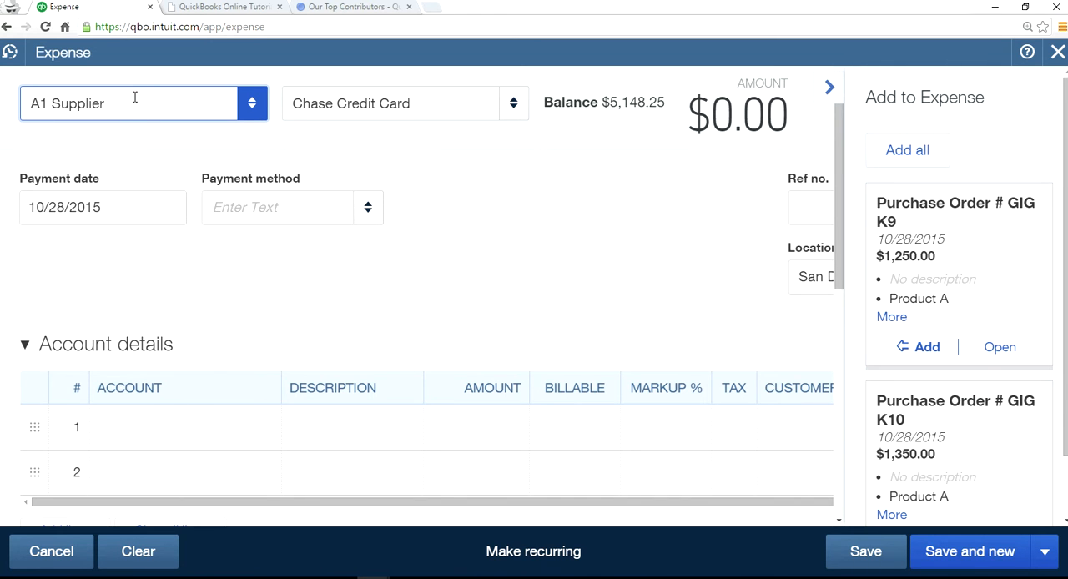
pyautogui.moveTo(608, 238)
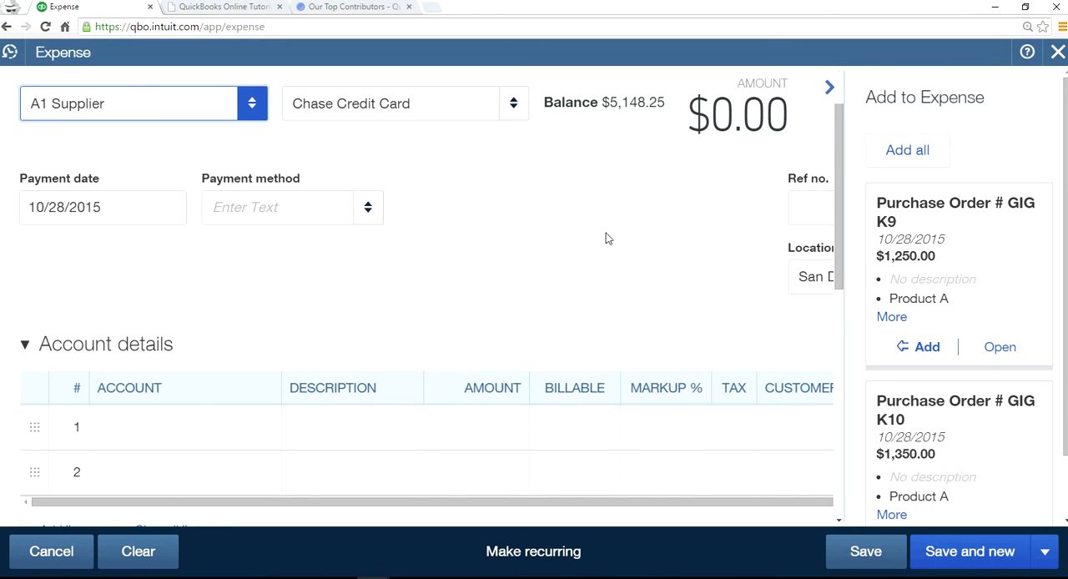
pyautogui.moveTo(999, 117)
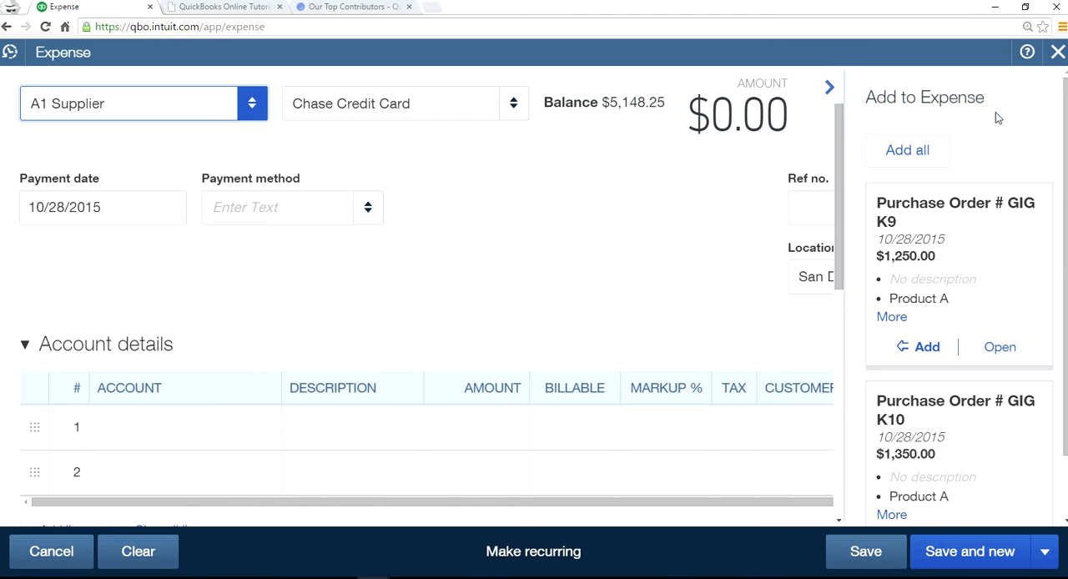
pyautogui.moveTo(914, 303)
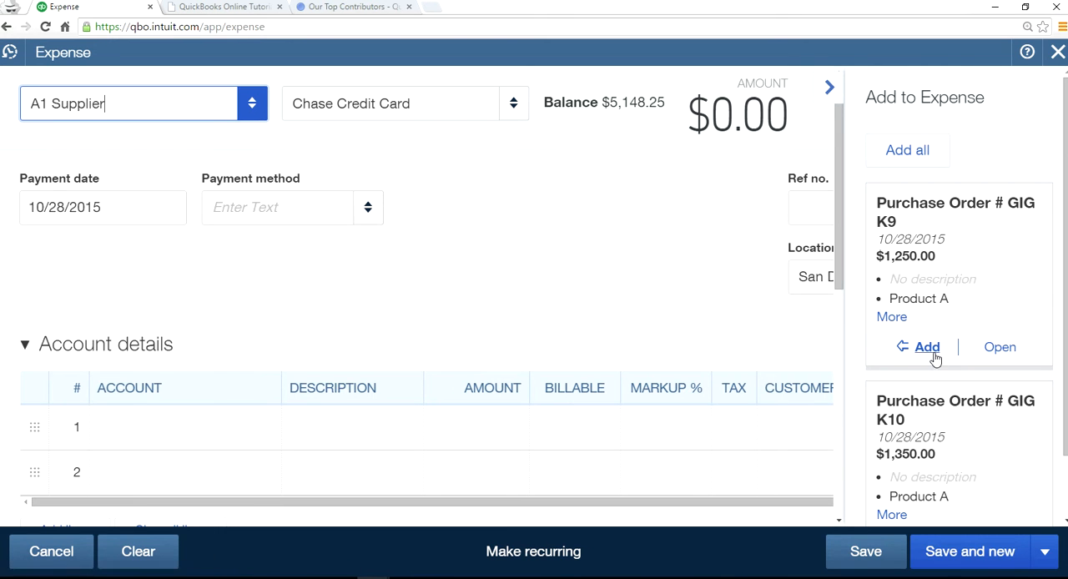
pyautogui.moveTo(503, 123)
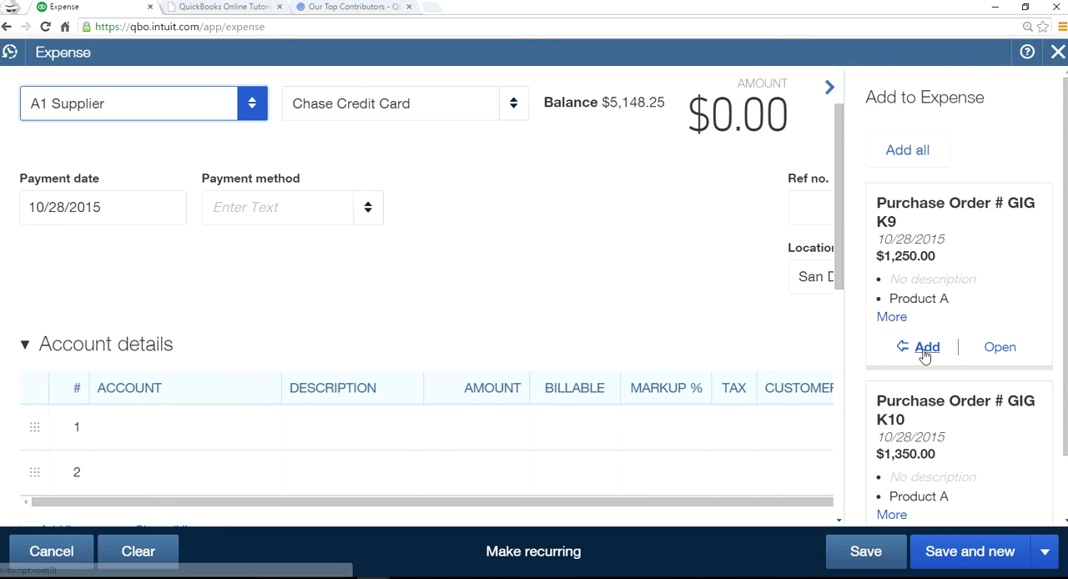
pyautogui.click(927, 346)
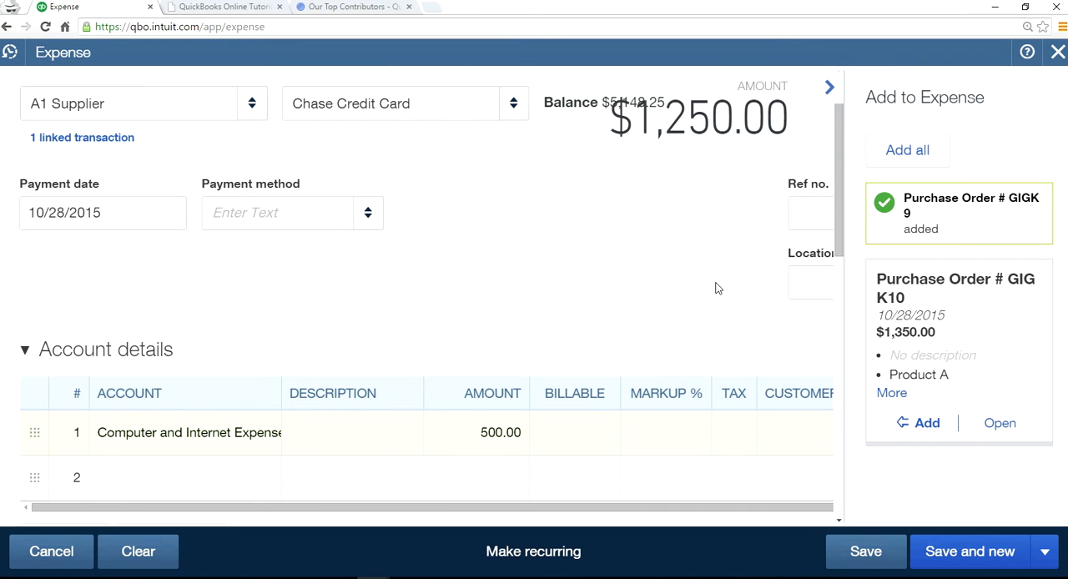
pyautogui.scroll(-3)
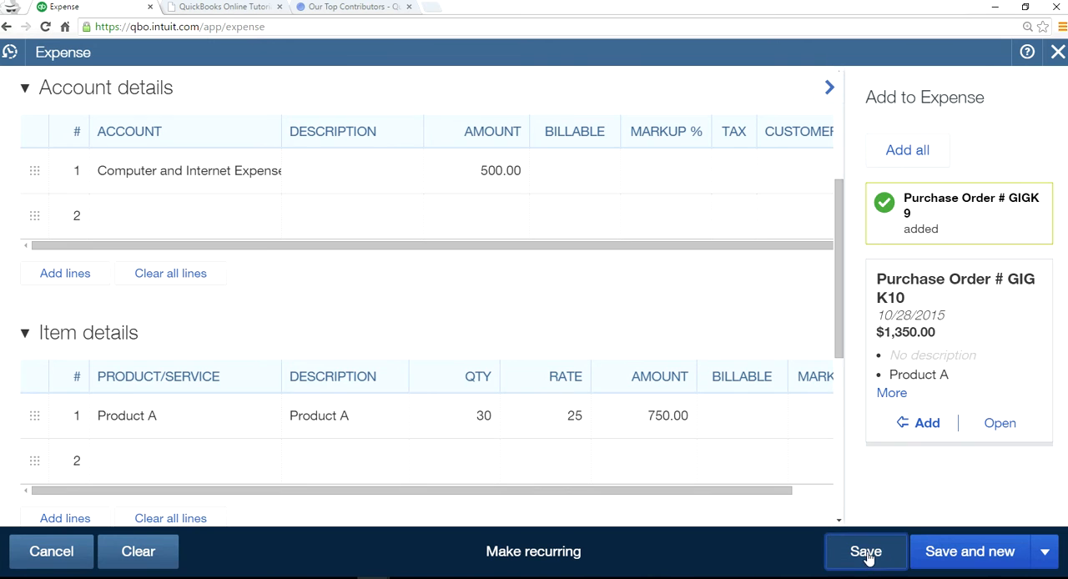
pyautogui.click(865, 551)
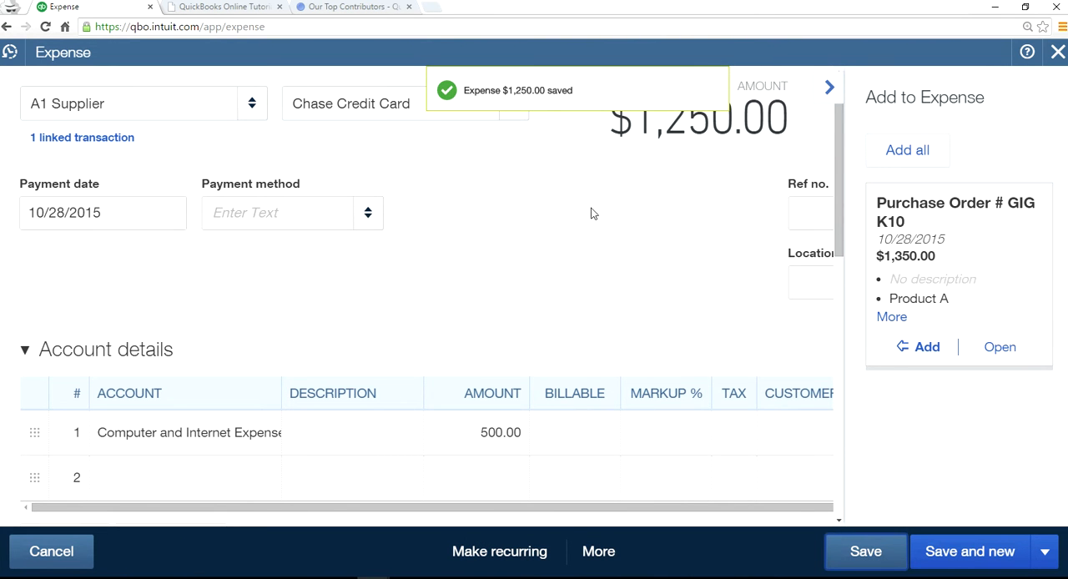
pyautogui.moveTo(638, 244)
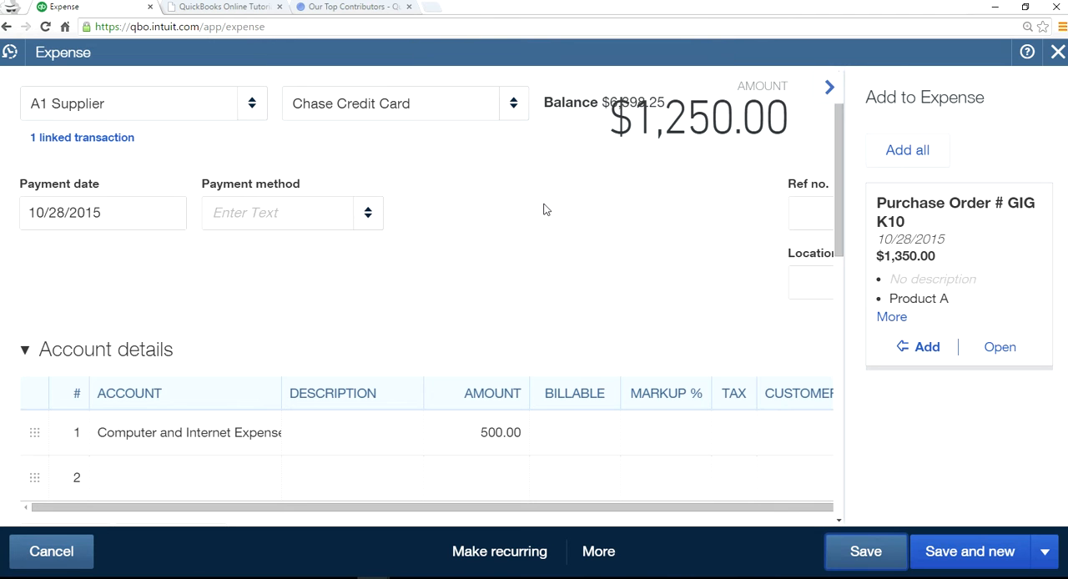
pyautogui.moveTo(549, 226)
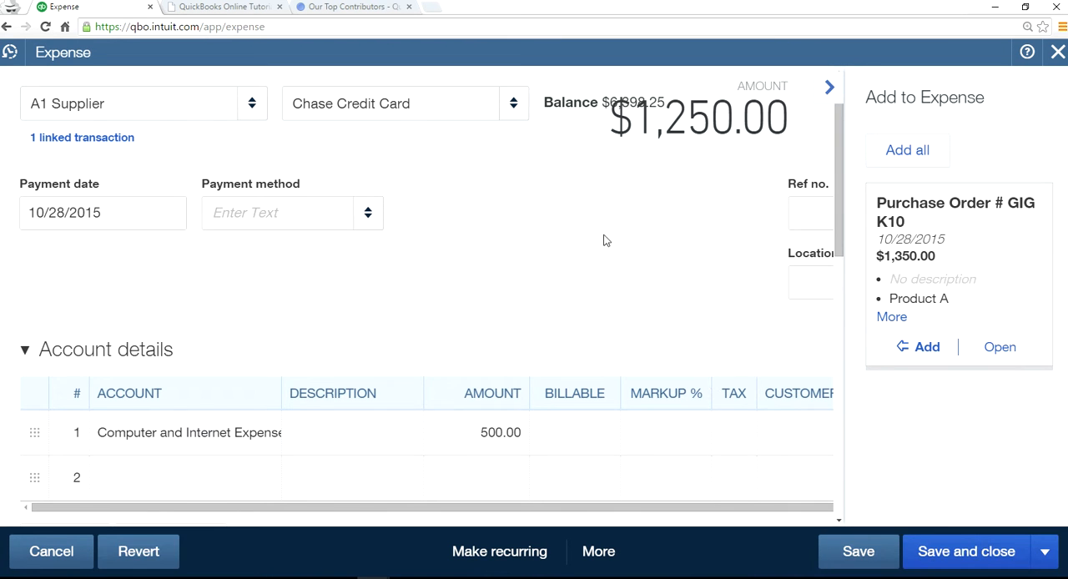
# Close the saved expense and start a new bill
pyautogui.click(965, 551)
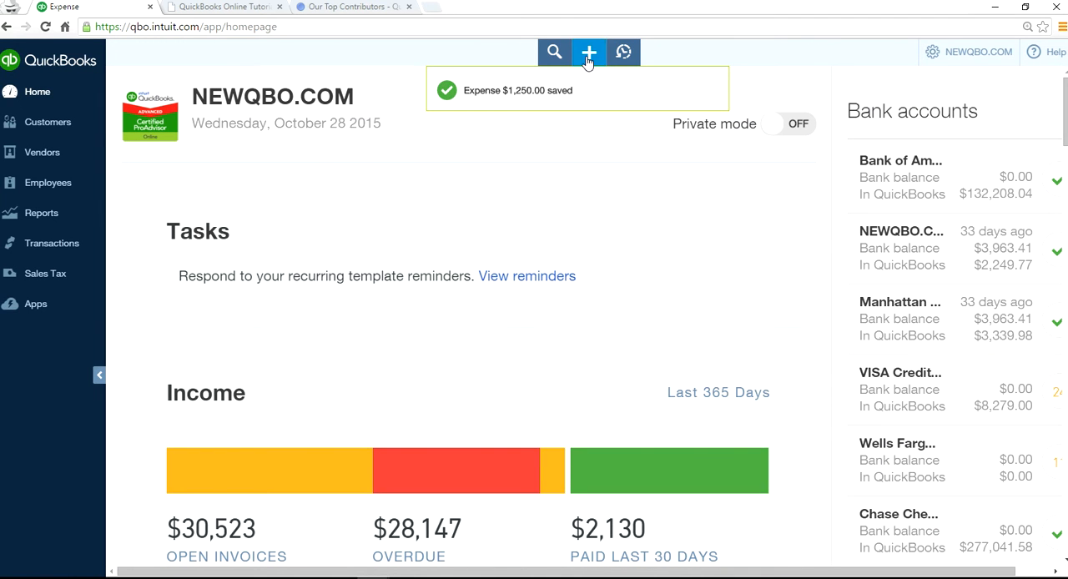
pyautogui.click(588, 52)
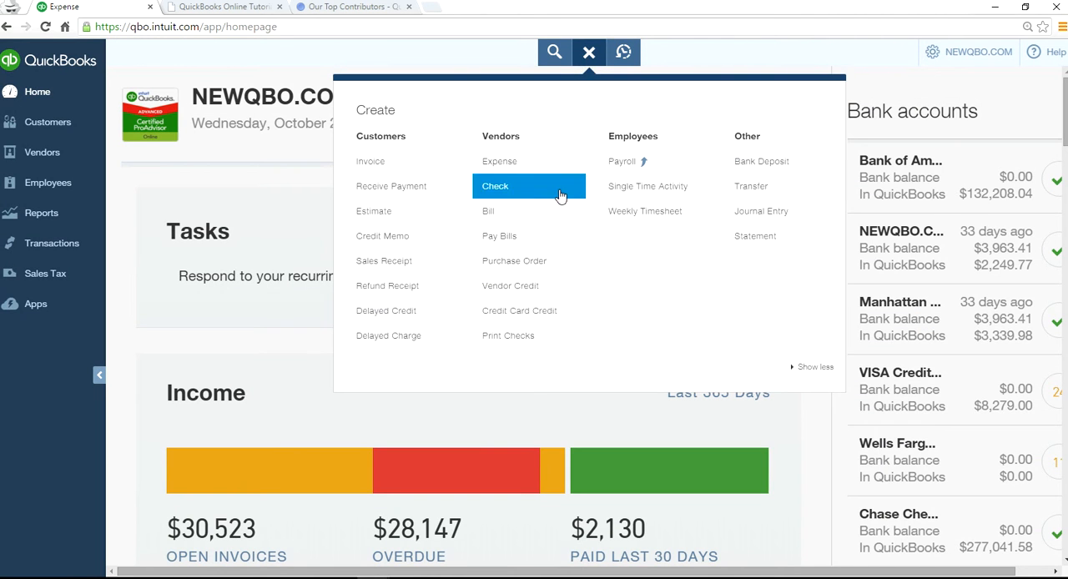
pyautogui.click(488, 211)
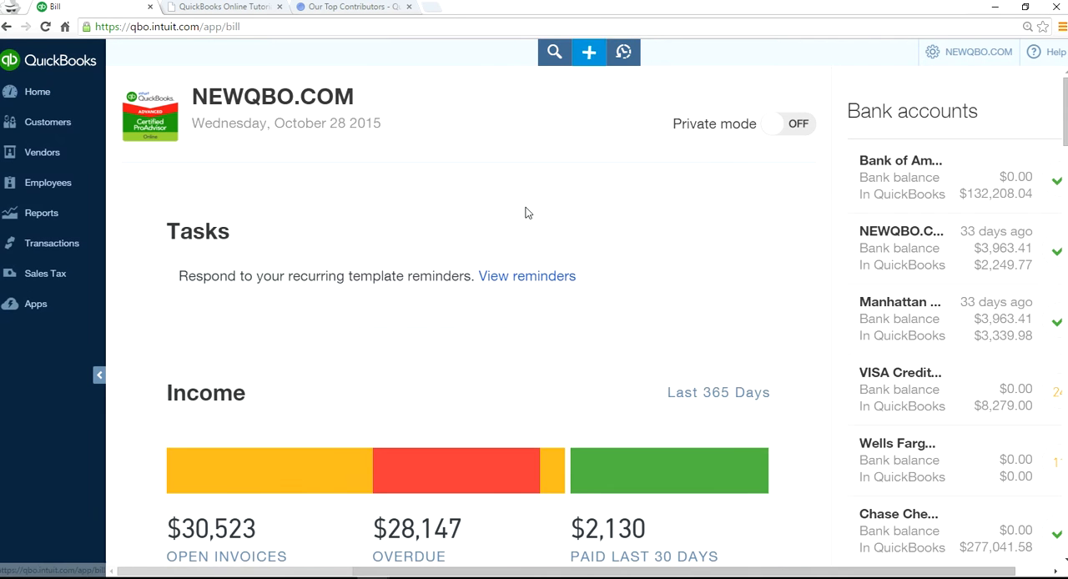
pyautogui.click(588, 52)
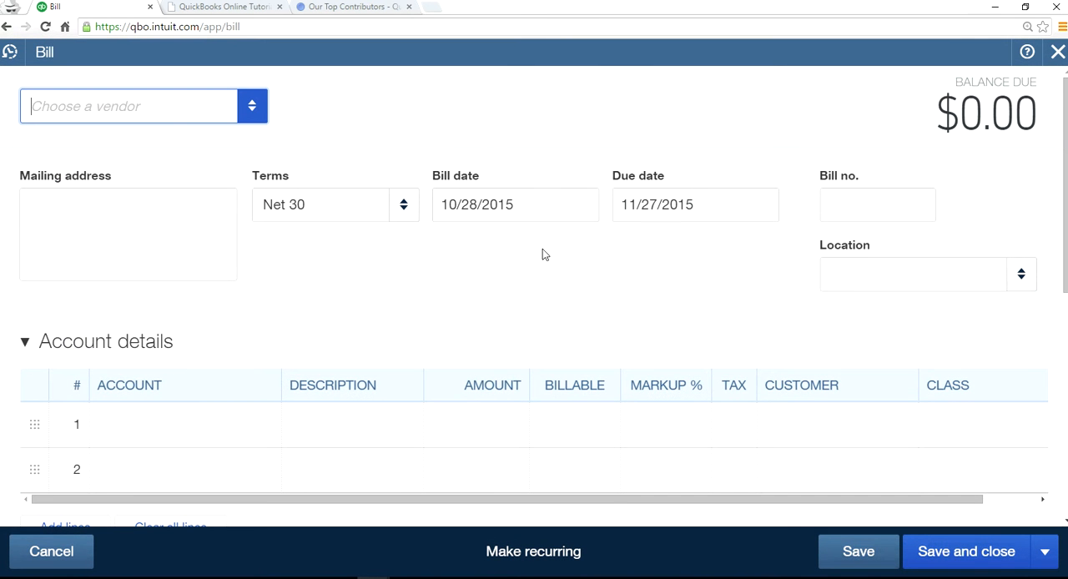
pyautogui.moveTo(446, 238)
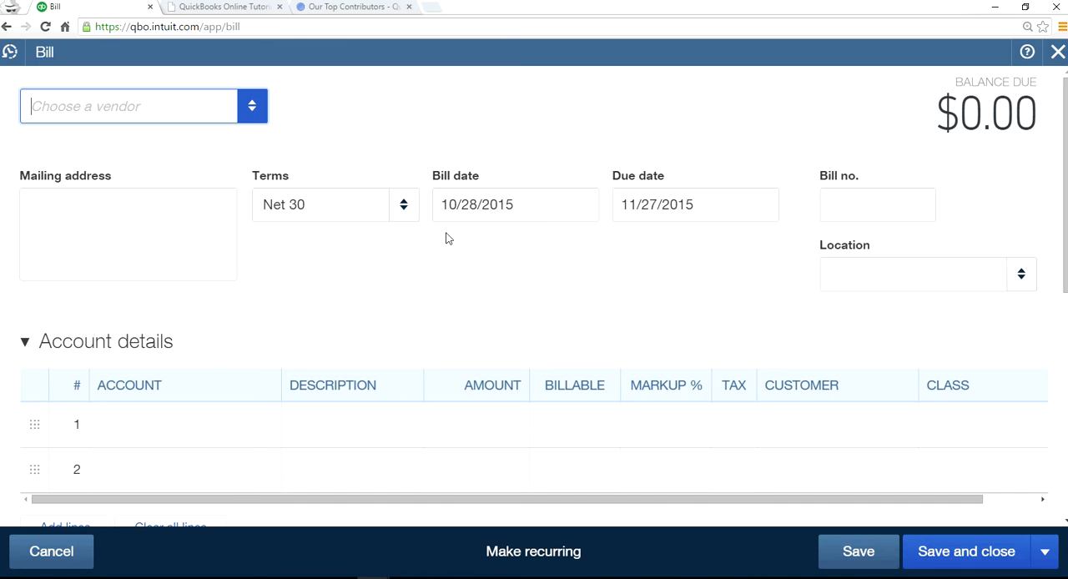
# Bill A1 Supplier with Purchase Order GIGK10 ($1,350.00), then save and close
pyautogui.click(251, 106)
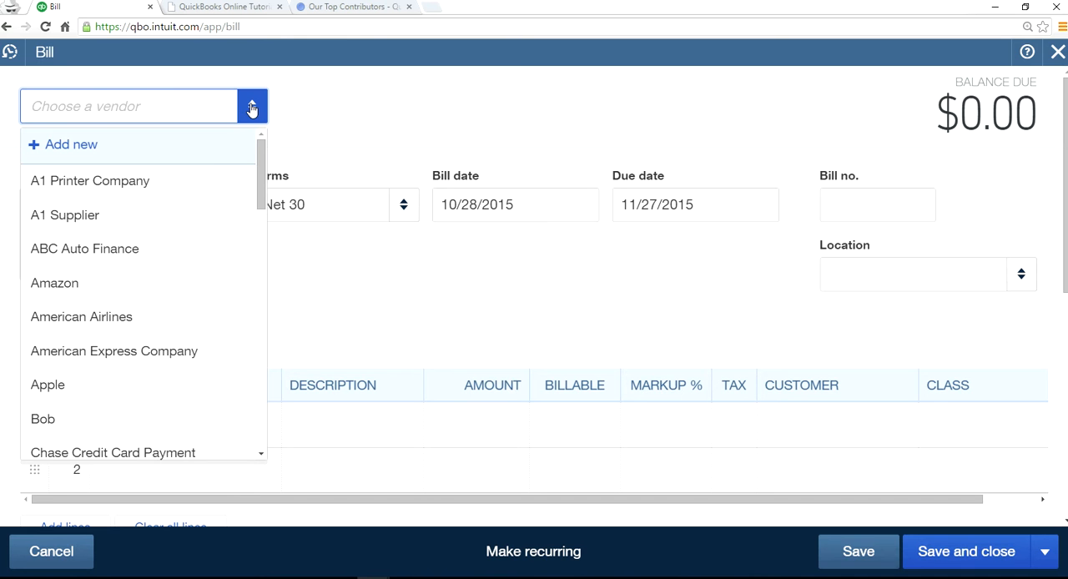
pyautogui.click(64, 215)
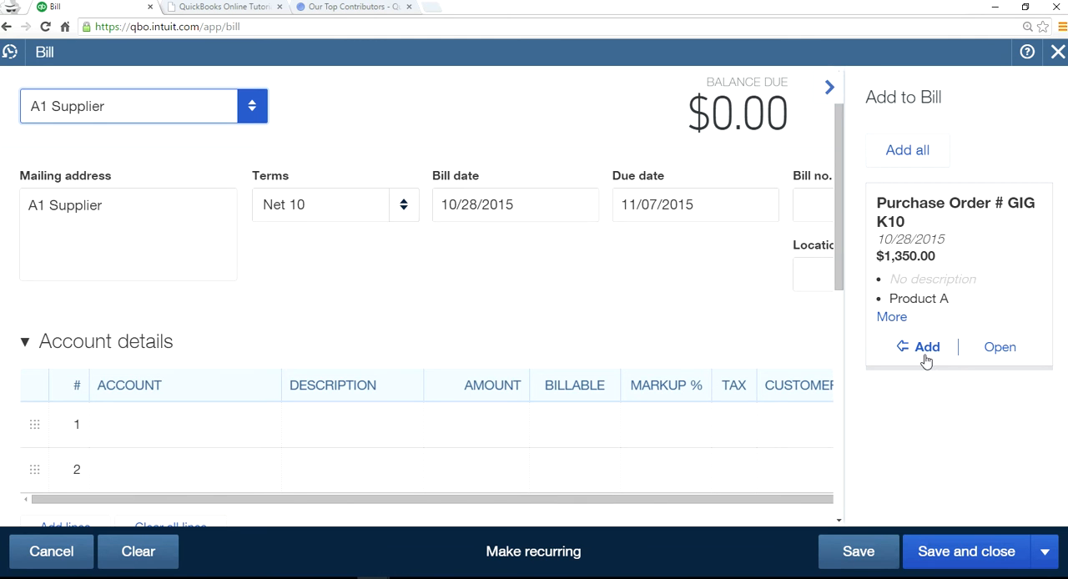
pyautogui.click(918, 346)
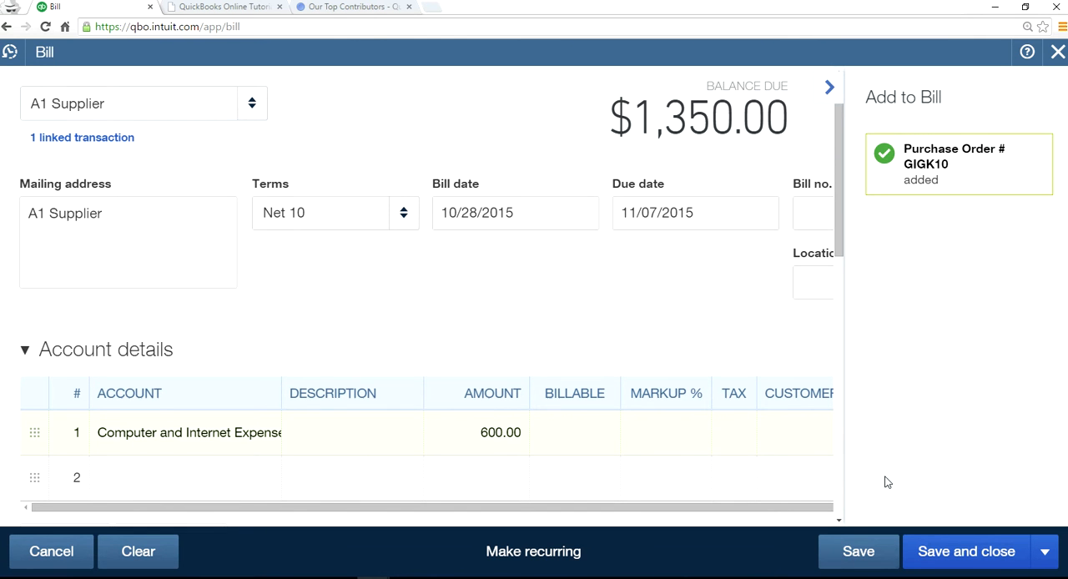
pyautogui.click(966, 550)
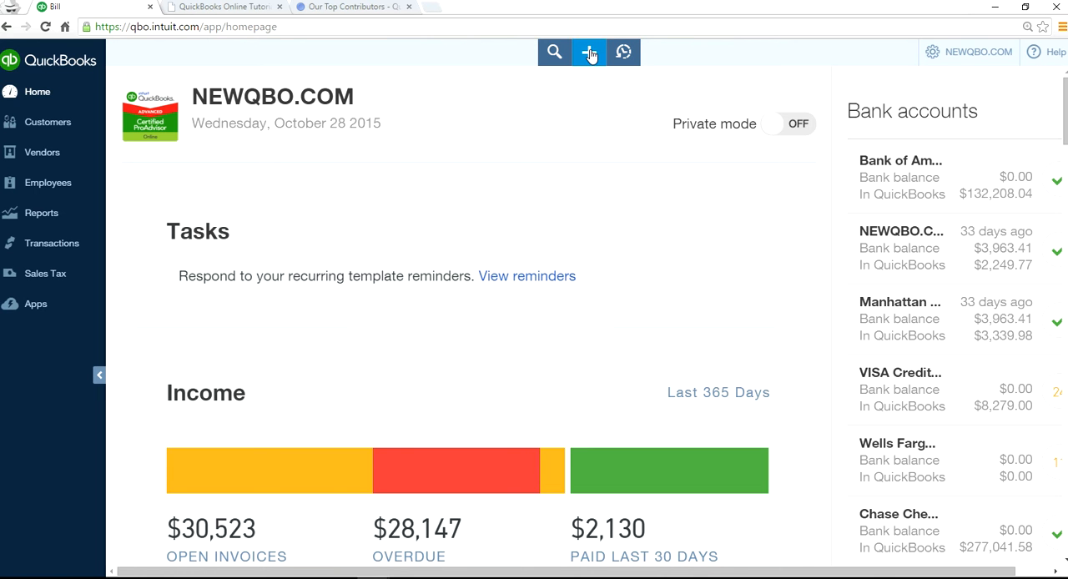
# Check Recent Transactions for the new $1,350.00 A1 Supplier bill, then open the Create menu
pyautogui.click(623, 51)
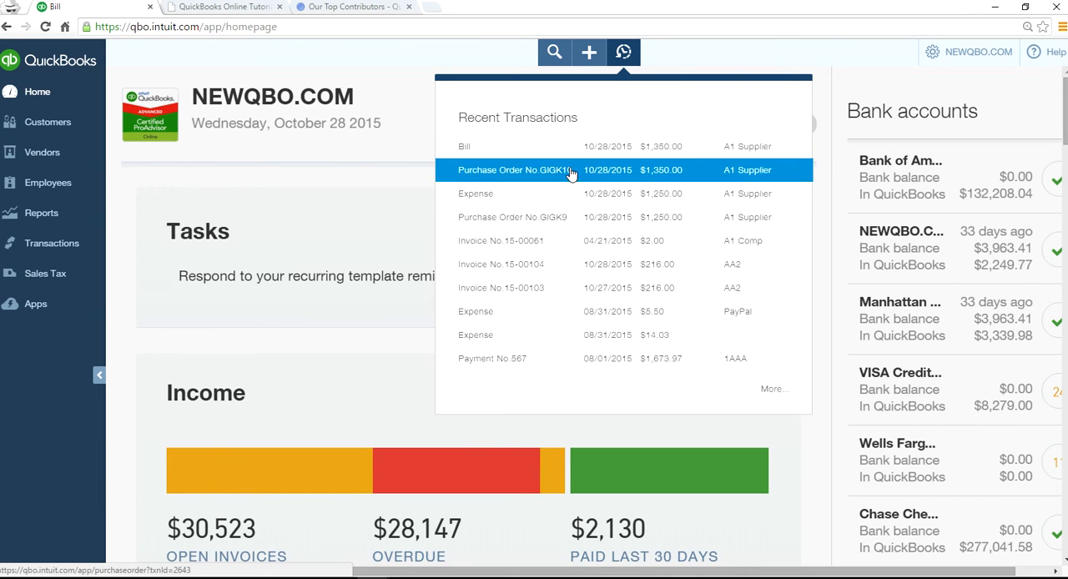
pyautogui.moveTo(575, 194)
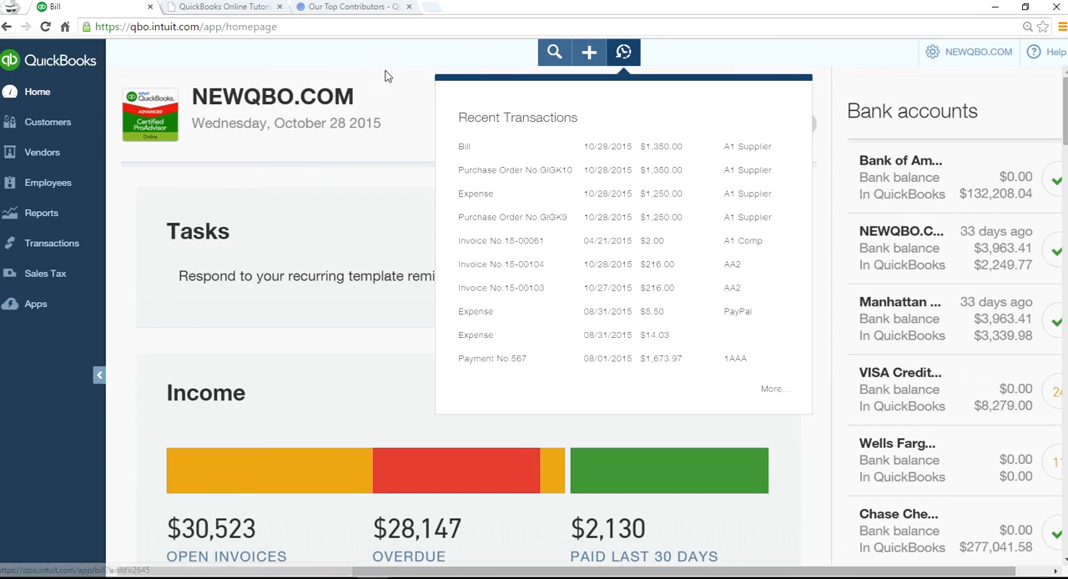
pyautogui.click(589, 51)
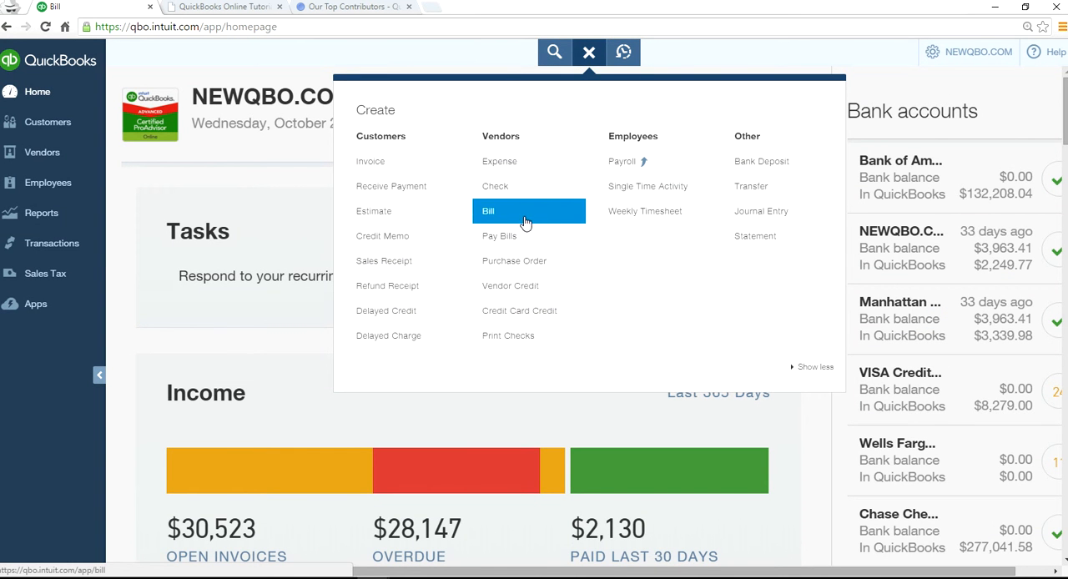
pyautogui.moveTo(540, 220)
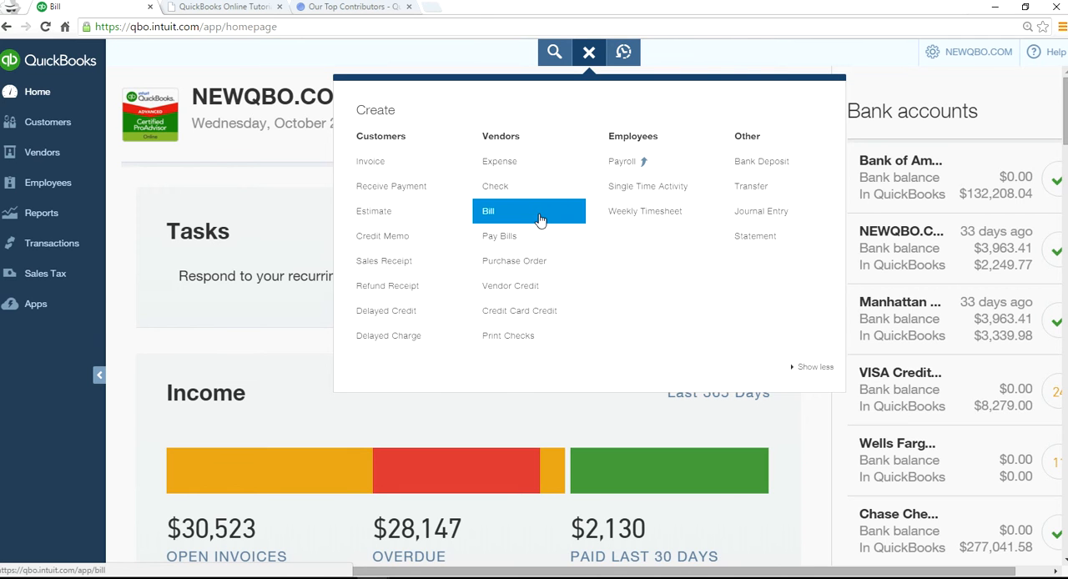
pyautogui.moveTo(522, 240)
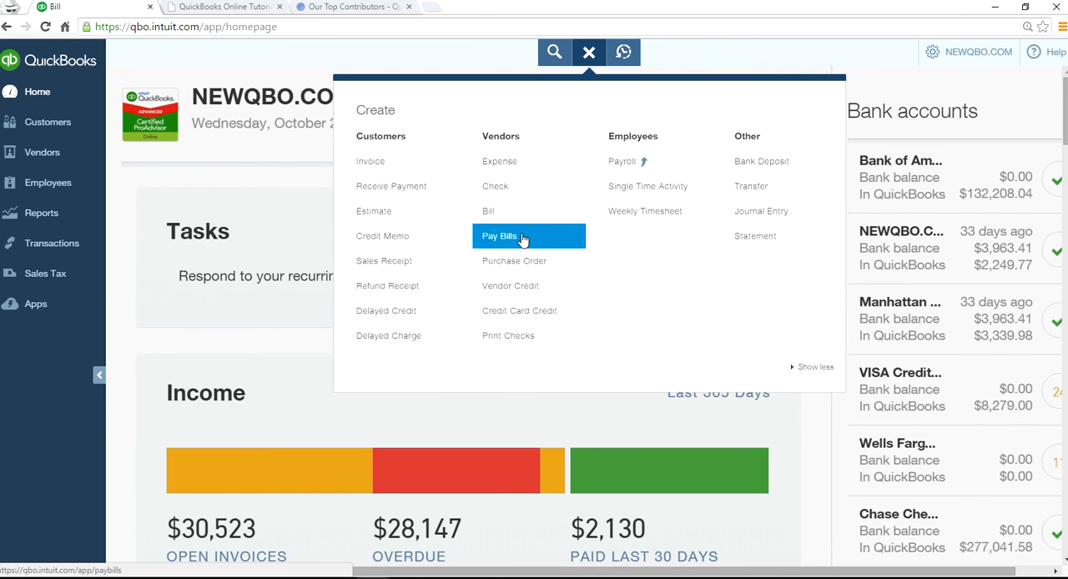
# In Pay Bills, select the $1,350.00 A1 Supplier bill and pay from Chase Credit Card
pyautogui.click(499, 236)
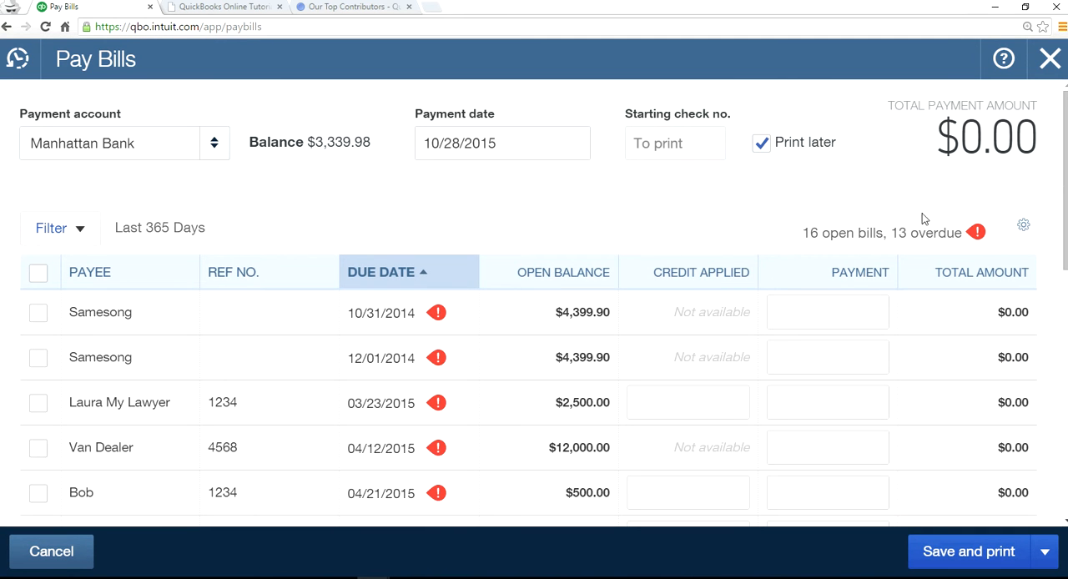
pyautogui.scroll(-3)
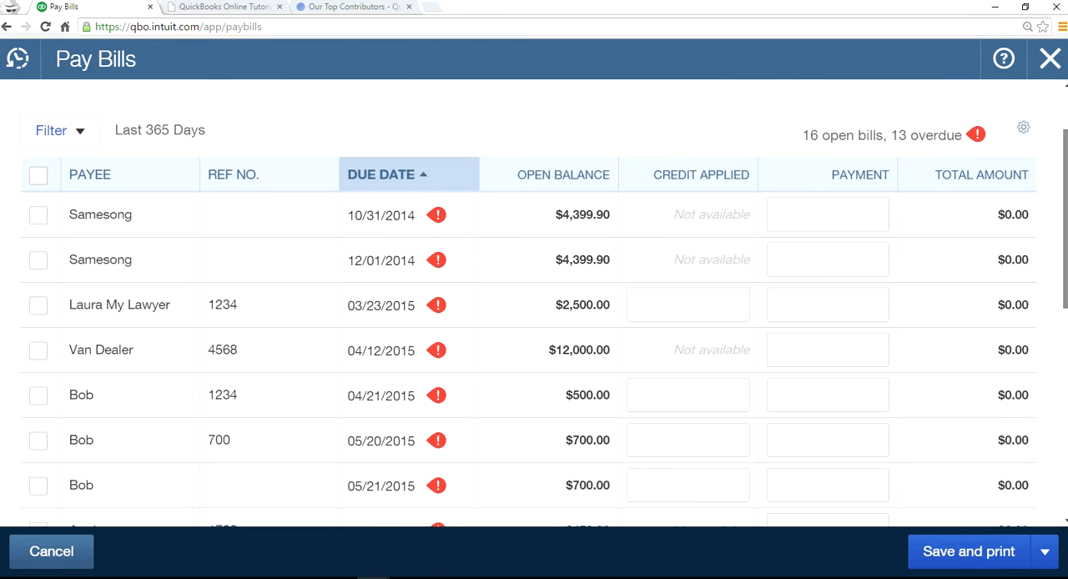
pyautogui.scroll(-3)
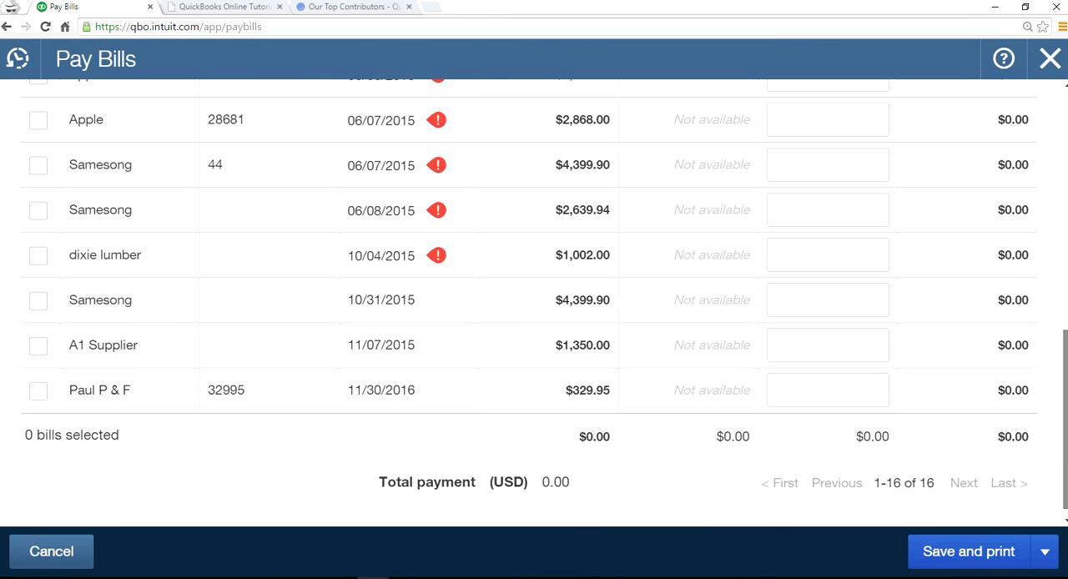
pyautogui.click(38, 345)
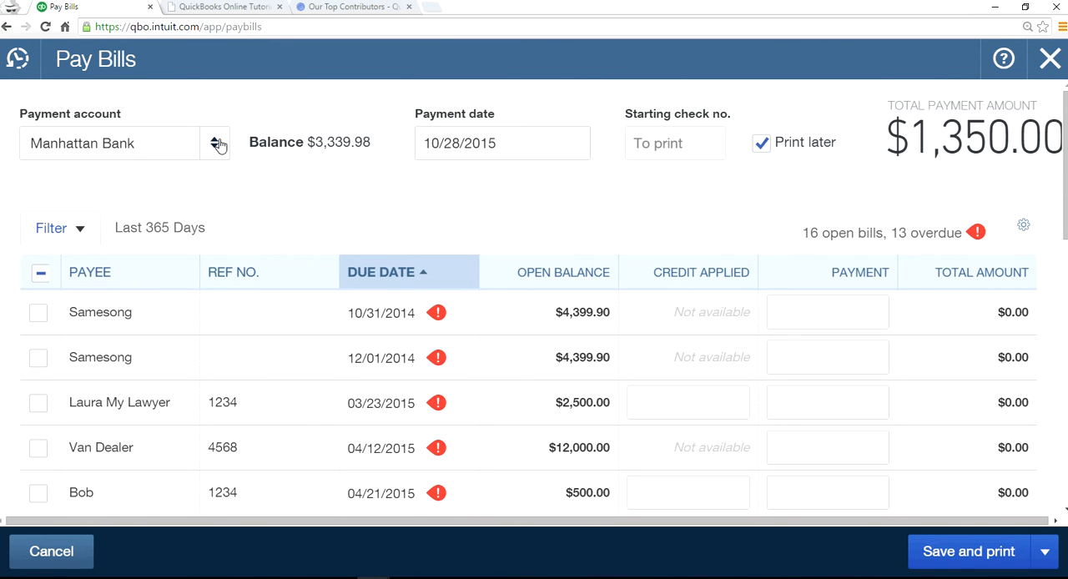
pyautogui.click(215, 143)
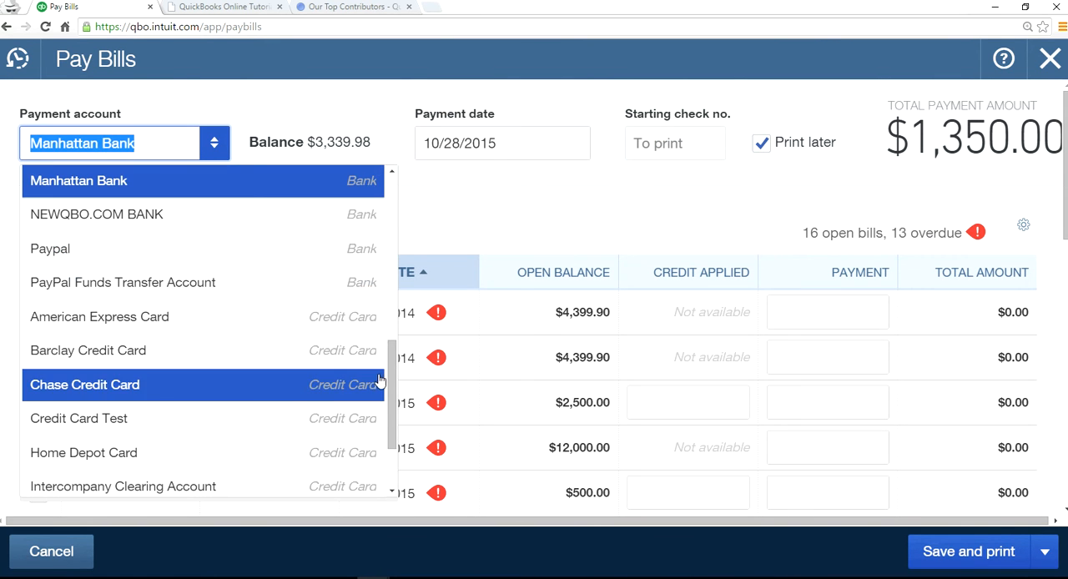
pyautogui.moveTo(141, 390)
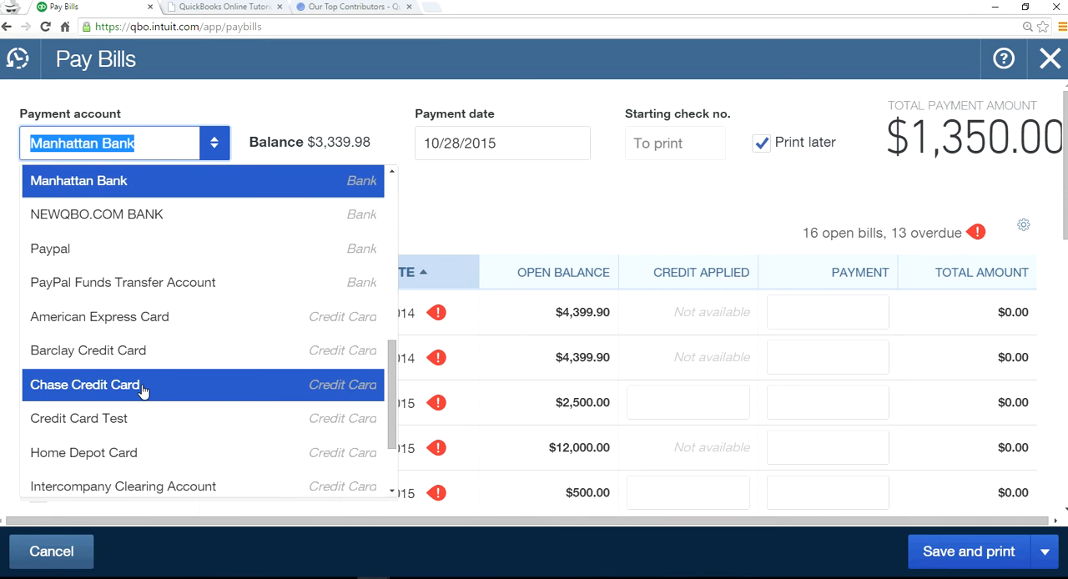
pyautogui.click(84, 385)
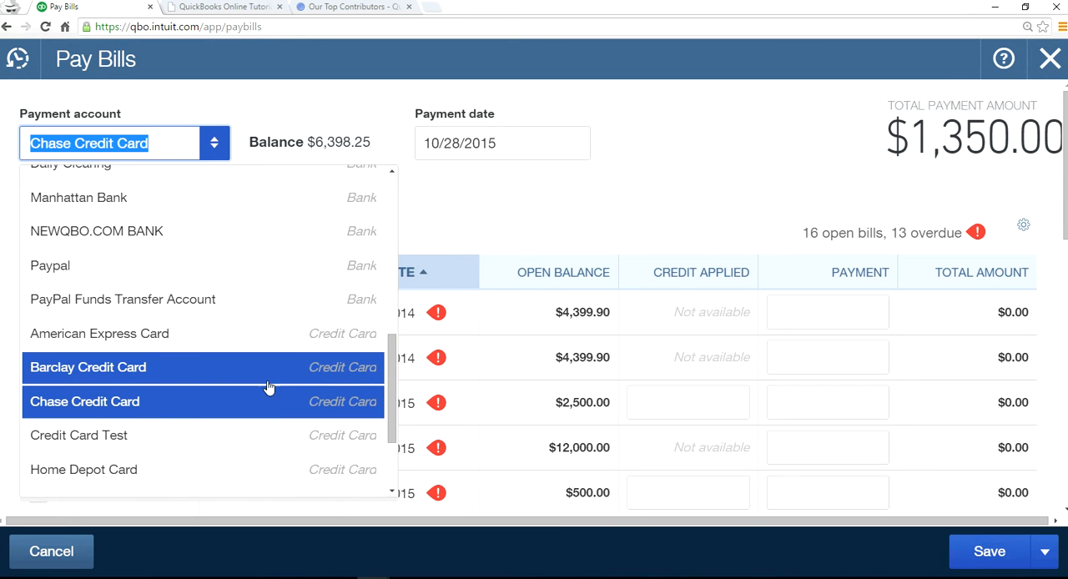
pyautogui.moveTo(350, 417)
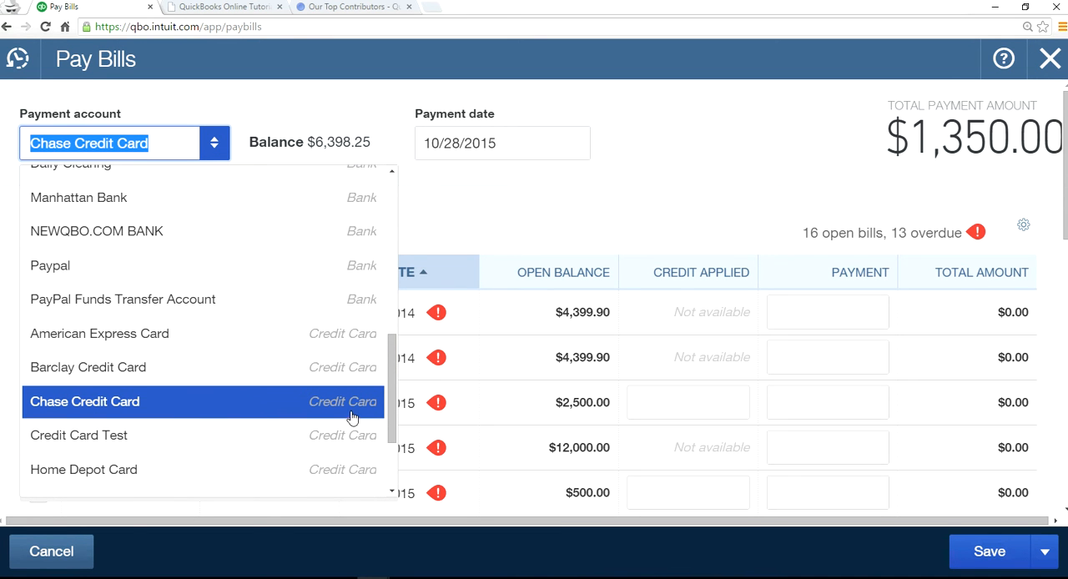
# Confirm Chase Credit Card and the ticked A1 Supplier row, then save the payment
pyautogui.click(84, 402)
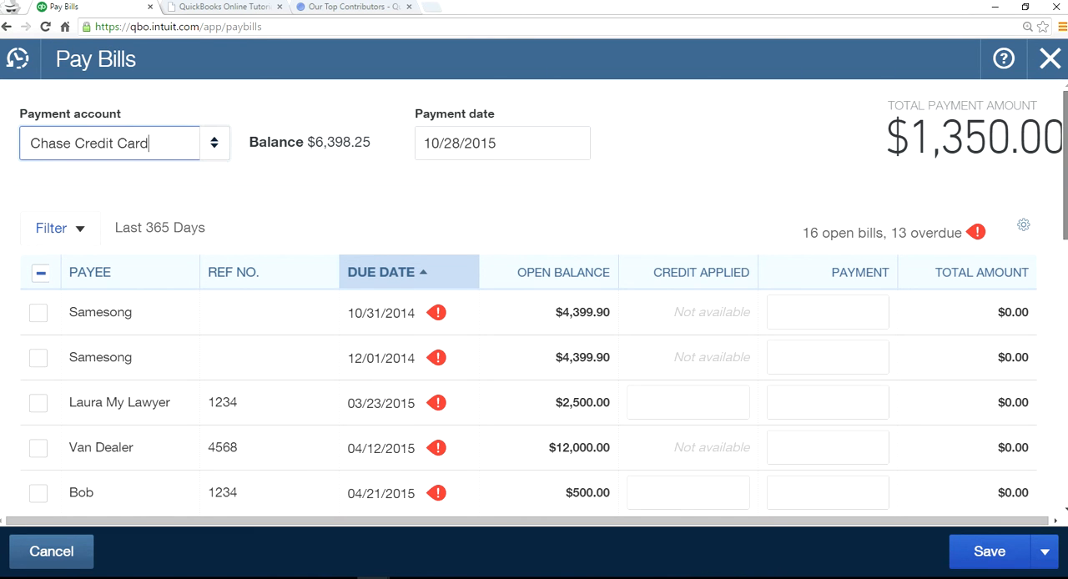
pyautogui.moveTo(749, 165)
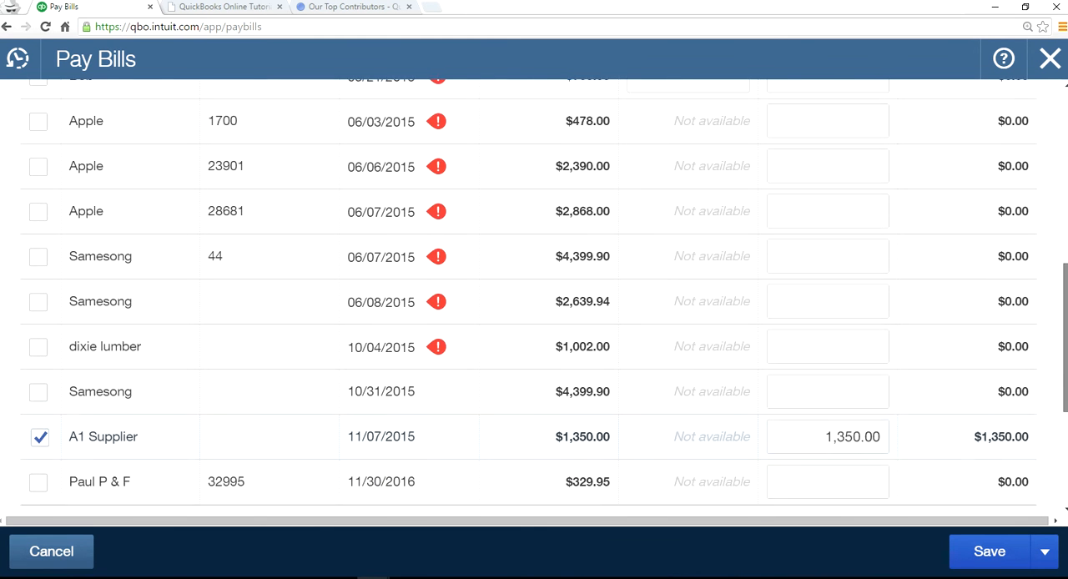
pyautogui.click(381, 199)
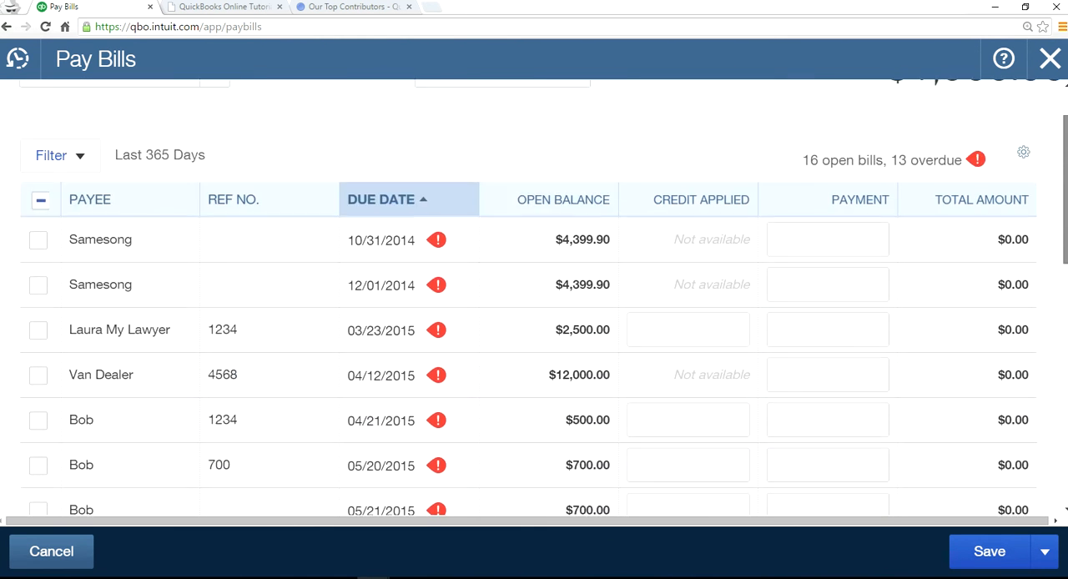
pyautogui.scroll(-3)
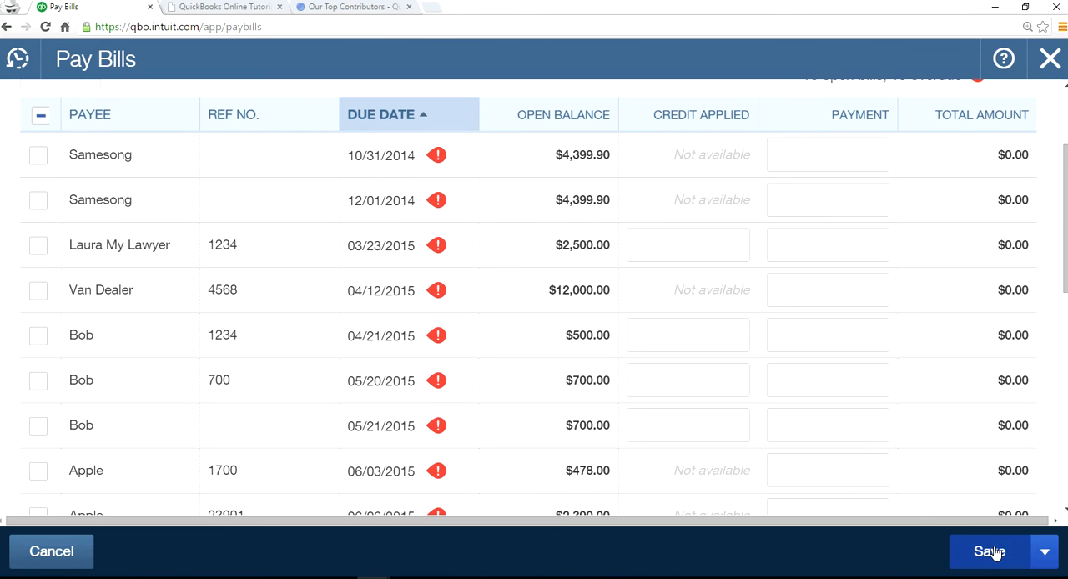
pyautogui.click(990, 552)
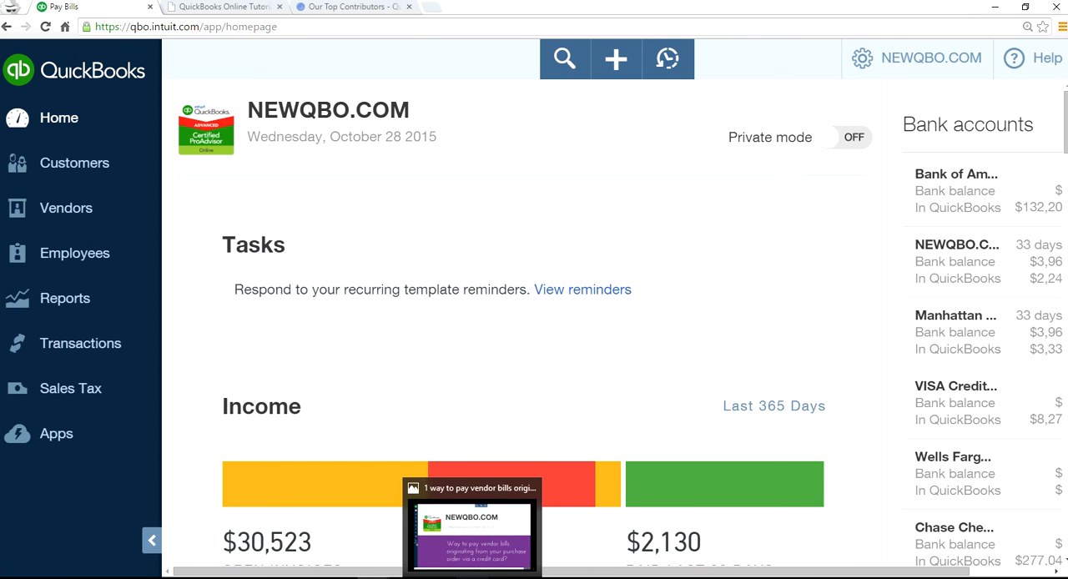
# Bring up the Photos image promoting free QuickBooks video tutorial channels to subscribe to
pyautogui.click(471, 517)
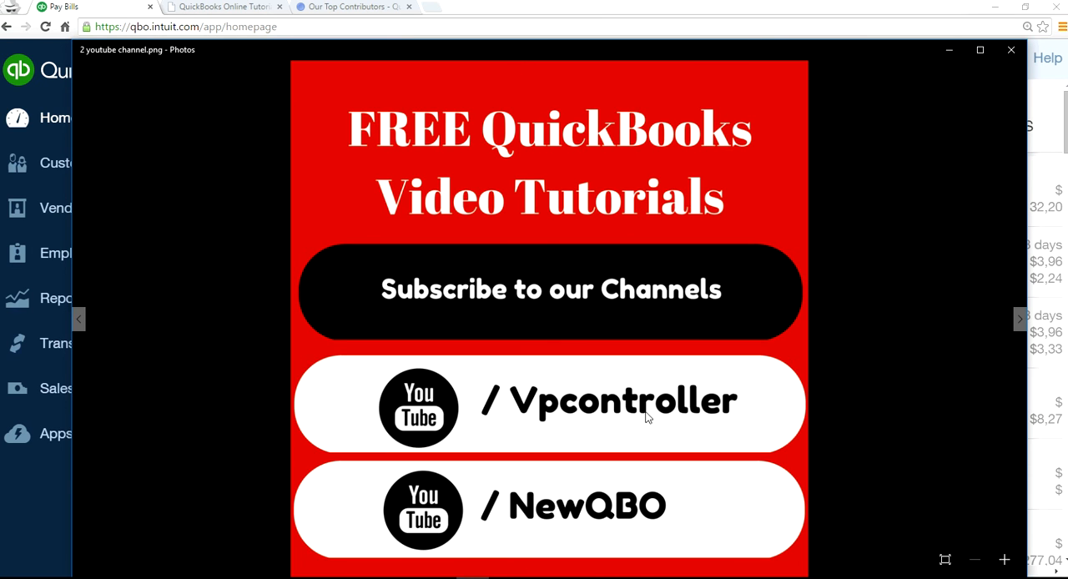
pyautogui.moveTo(628, 515)
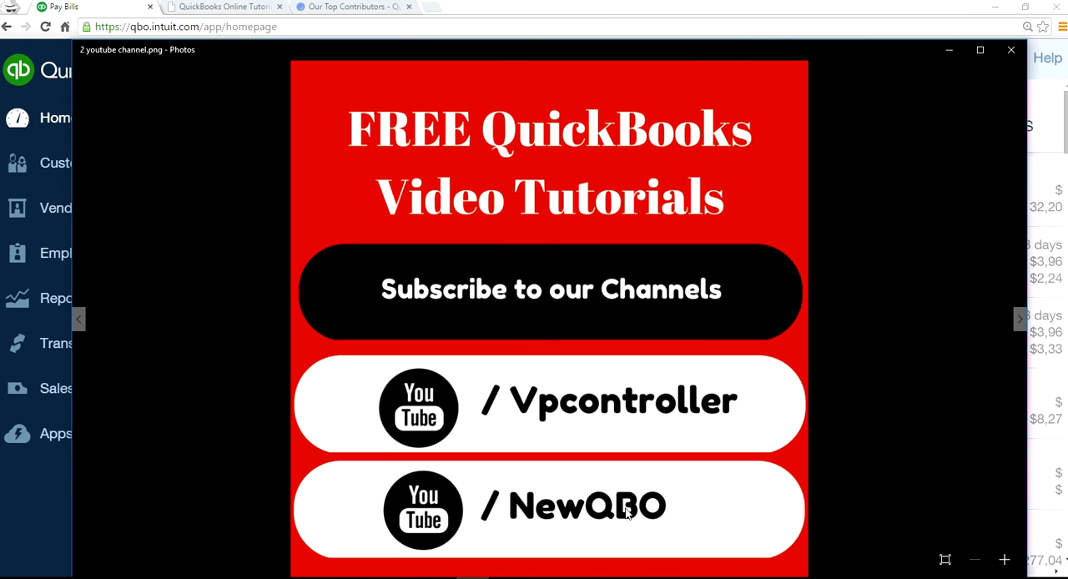